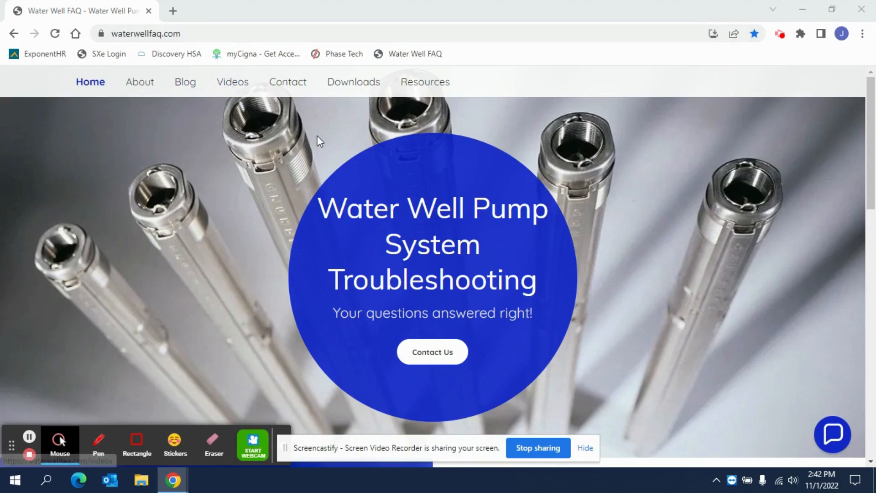
mouse_move(353, 82)
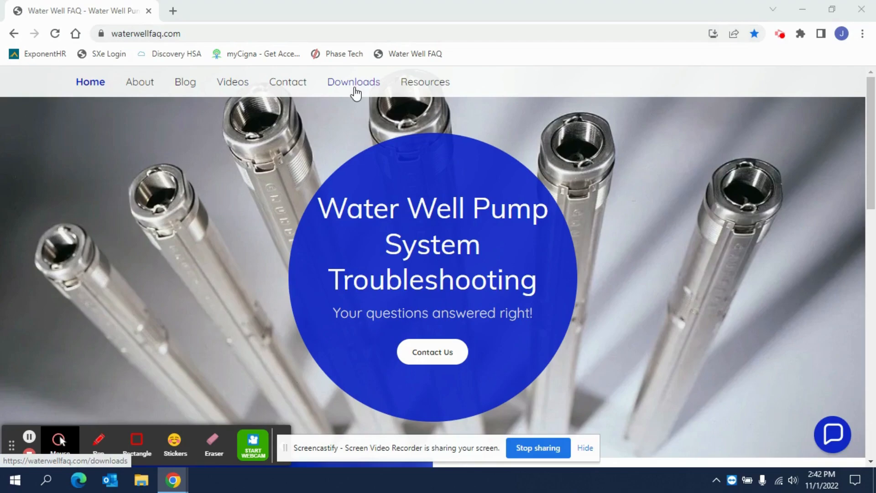
Download the TDH Pump Worksheet - Simple (xlsx) from the site's Downloads page.
left_click(353, 81)
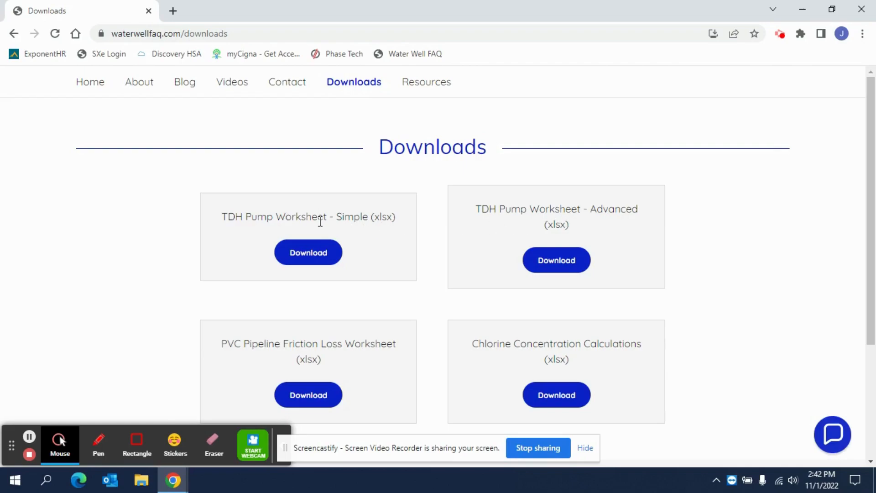
mouse_move(404, 229)
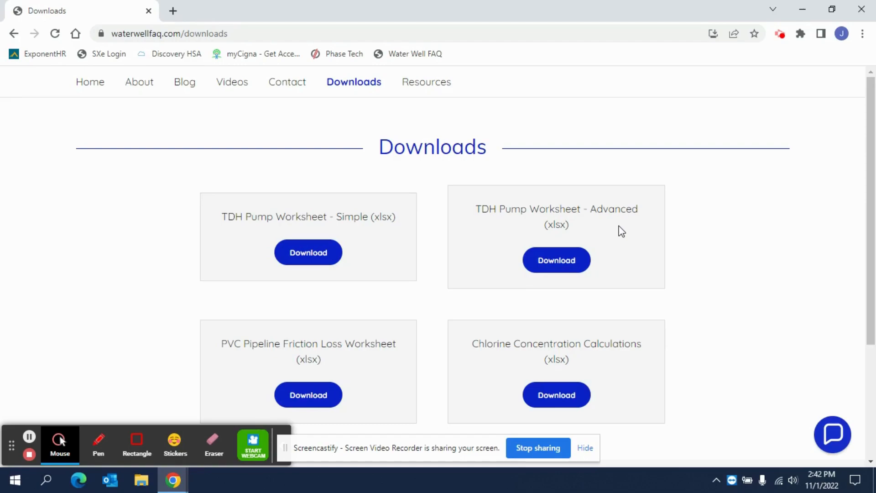
mouse_move(624, 221)
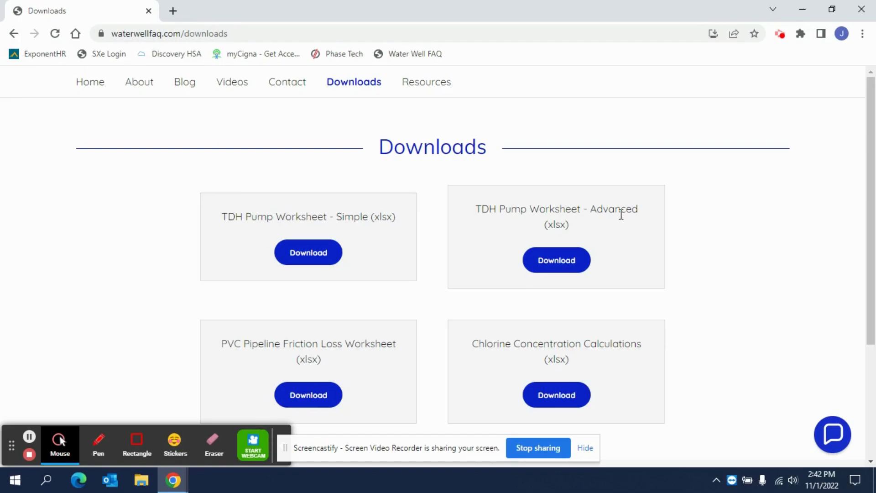
mouse_move(520, 241)
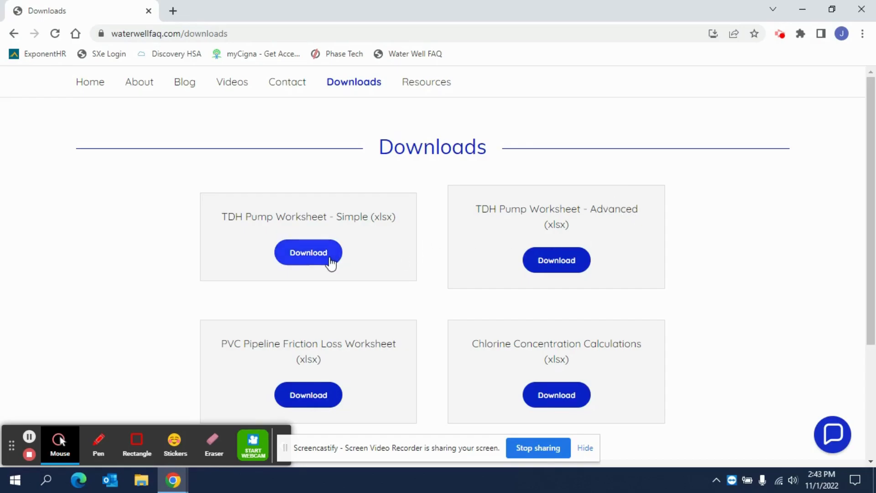
left_click(308, 253)
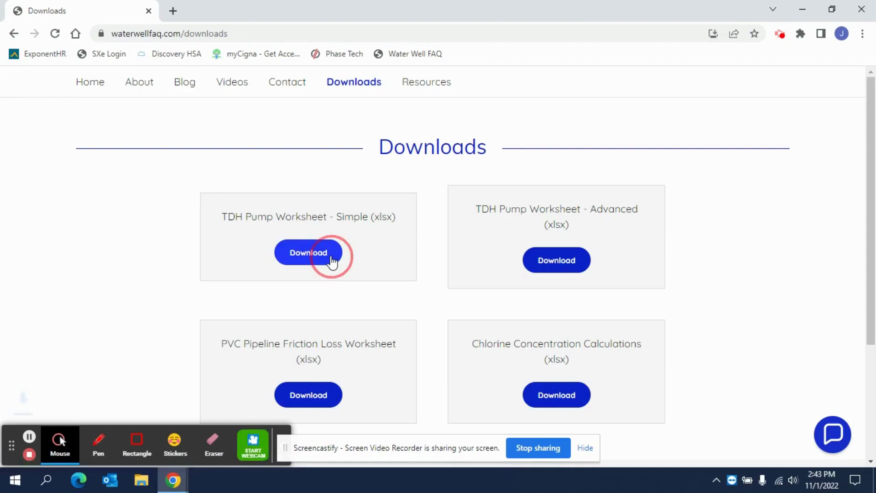
Open the downloaded TDH worksheet in Excel and enable editing.
left_click(308, 252)
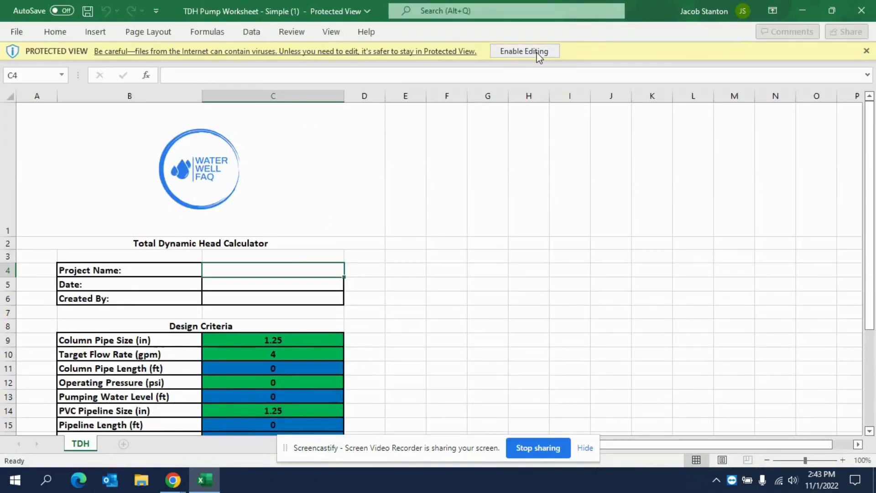
left_click(524, 51)
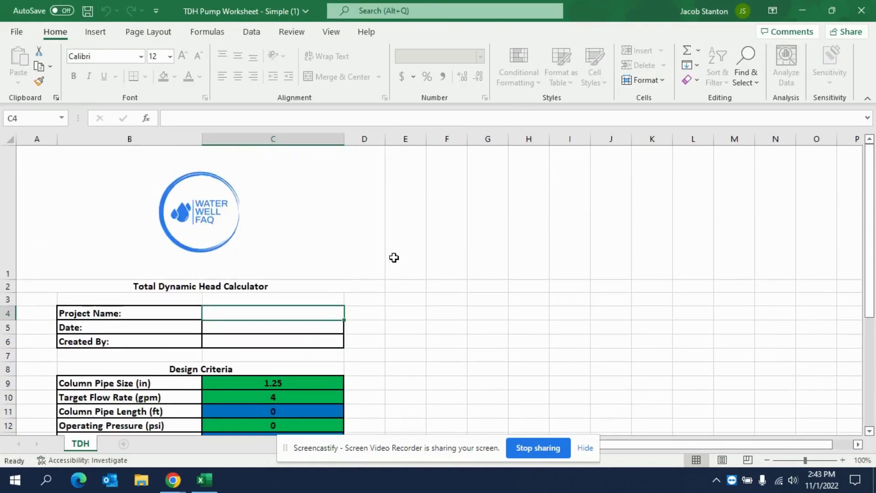
mouse_move(365, 242)
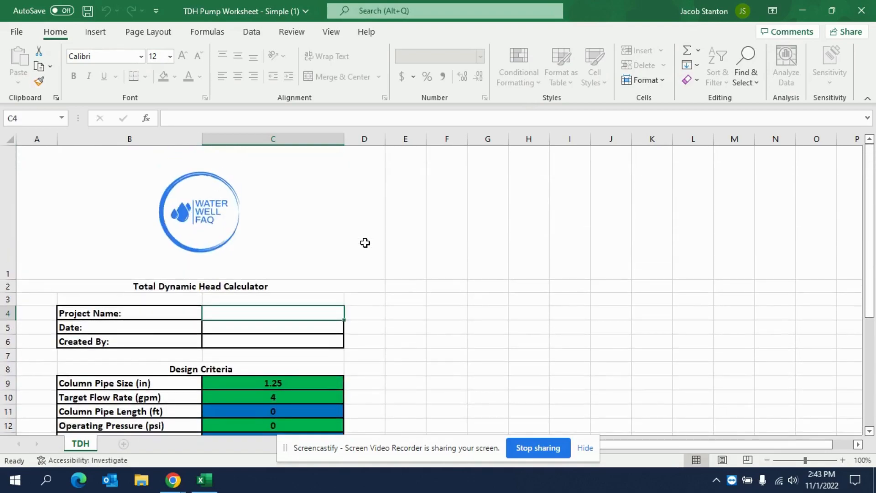
mouse_move(285, 297)
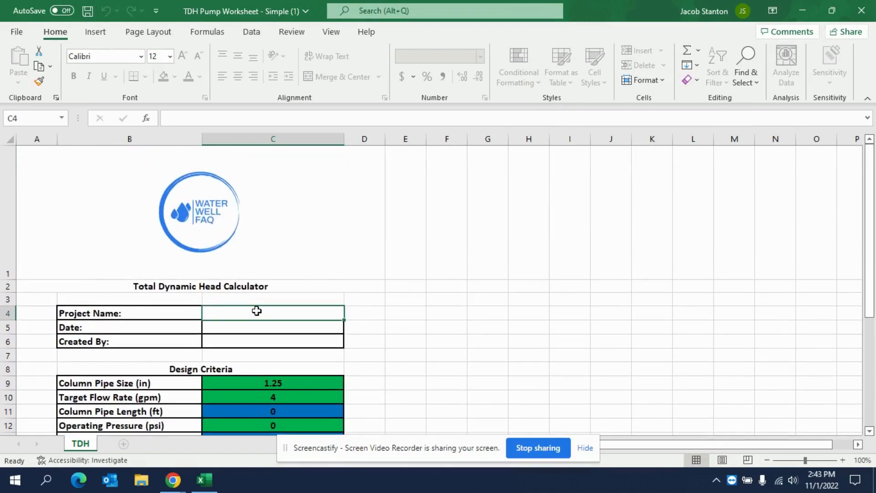
Fill in project 'John Smith Water Well', date 11/1/2022 and creator 'Jaco'.
type("John")
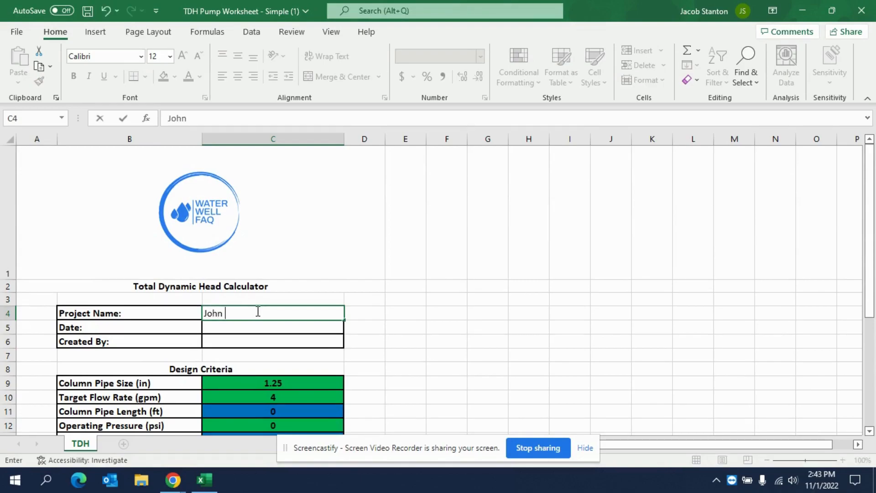
type("Smith Water")
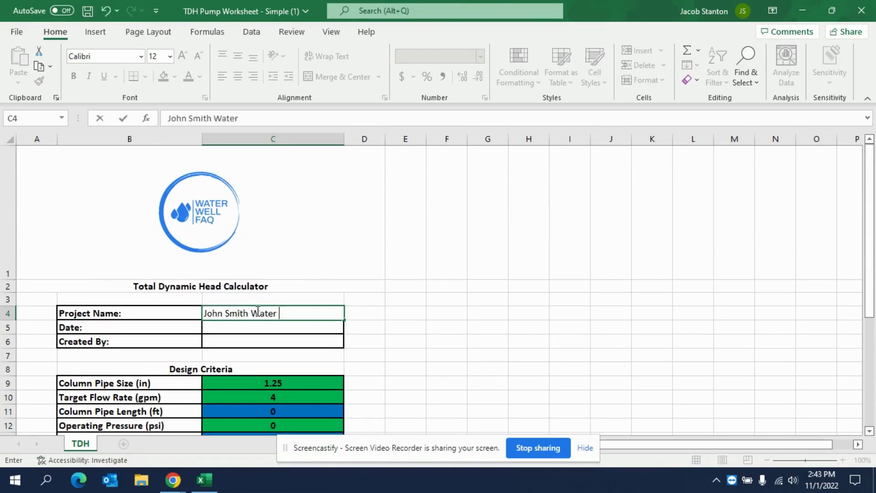
type("Well")
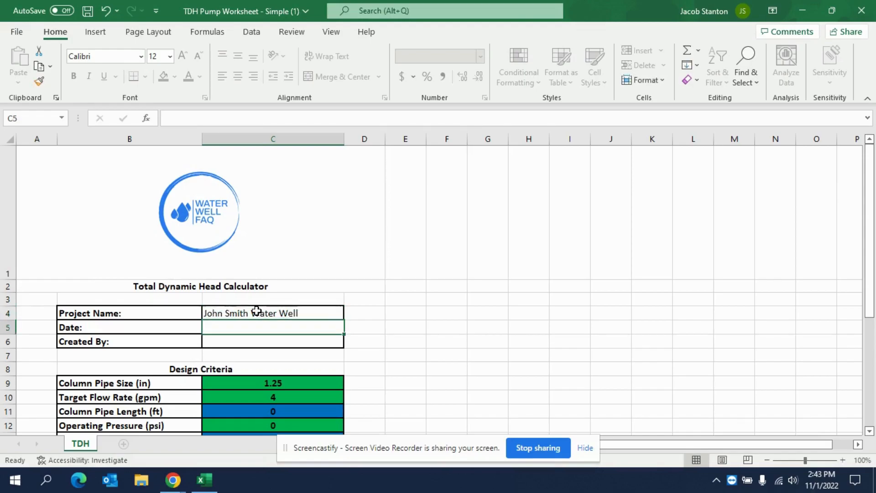
type("10/01/2022")
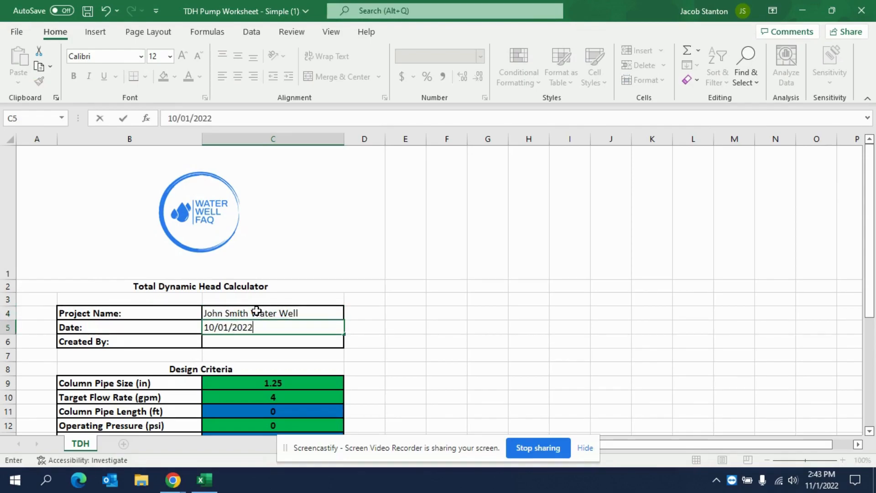
left_click(733, 313)
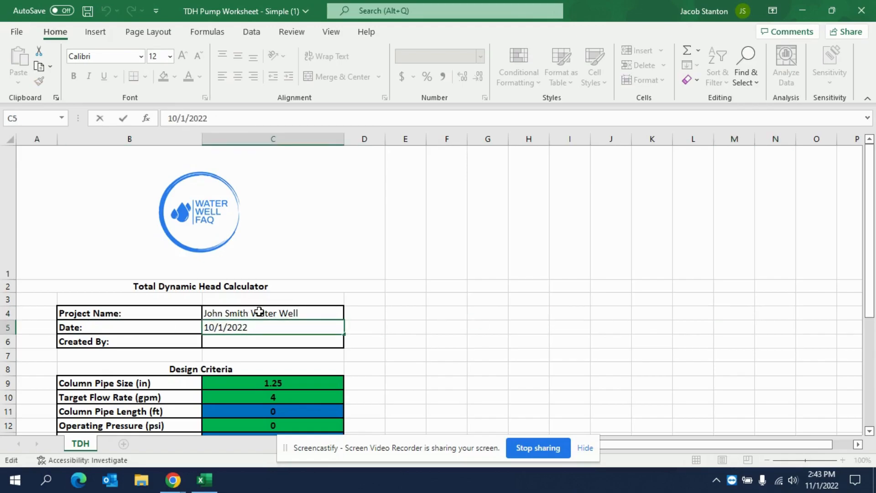
type("11/1/2022")
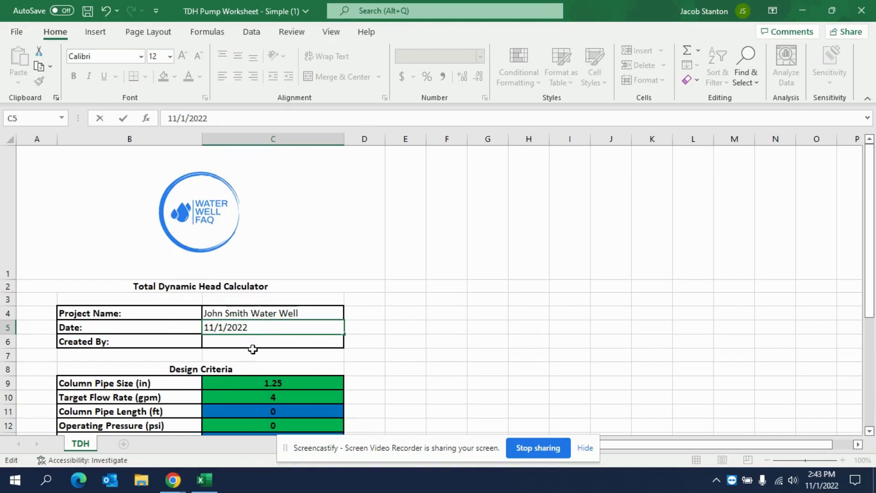
type("Jacob")
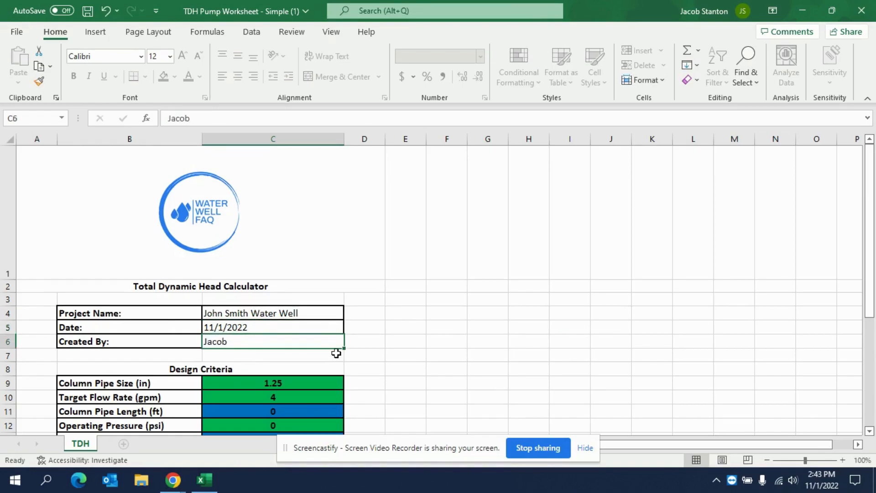
scroll("down", 3)
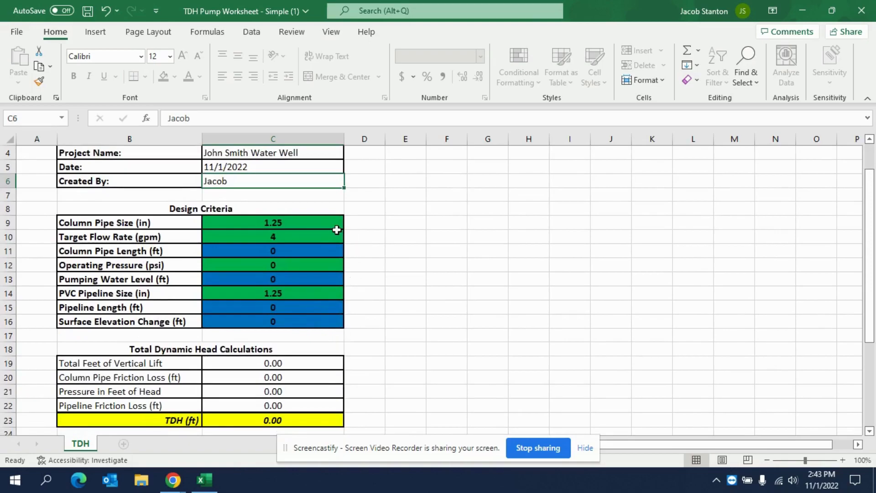
mouse_move(178, 213)
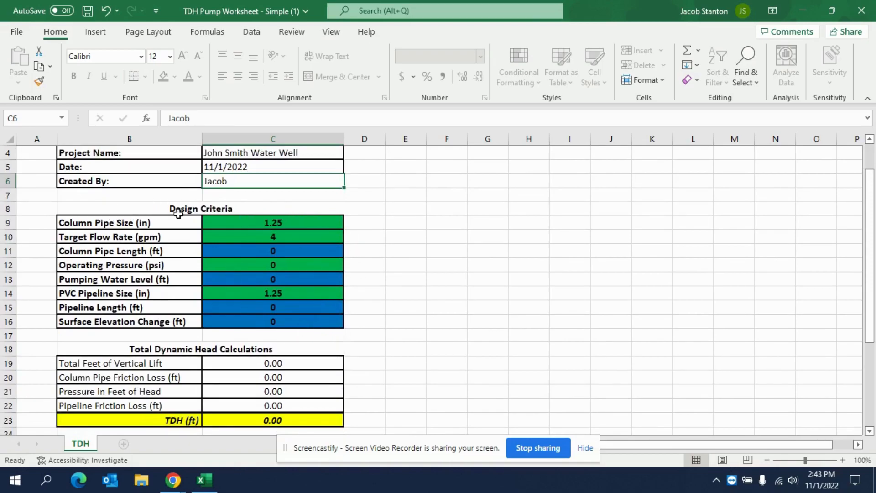
mouse_move(195, 217)
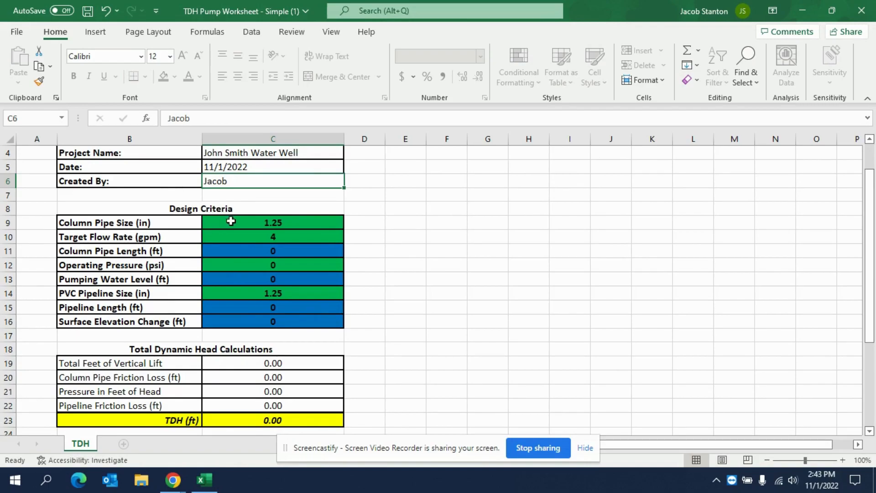
mouse_move(295, 235)
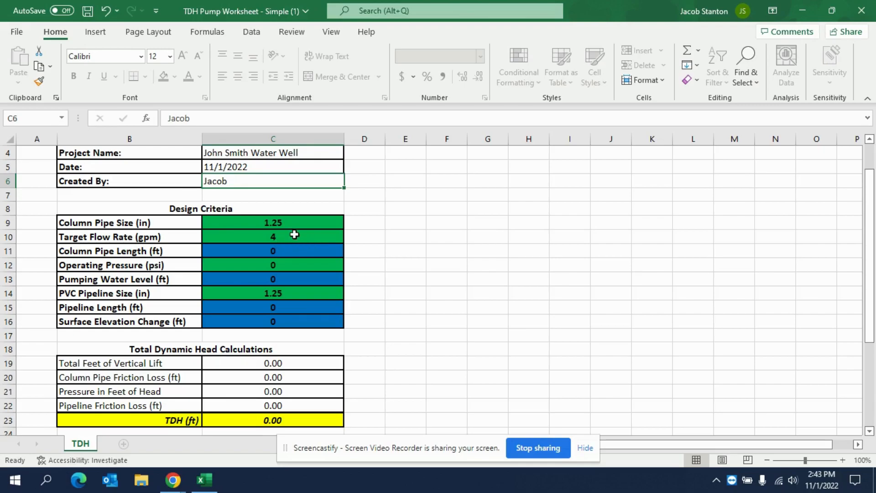
left_click(272, 223)
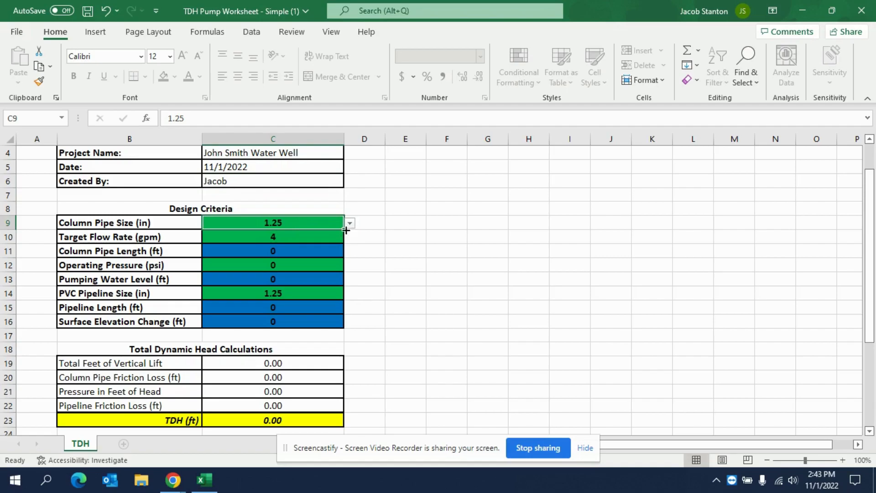
mouse_move(290, 236)
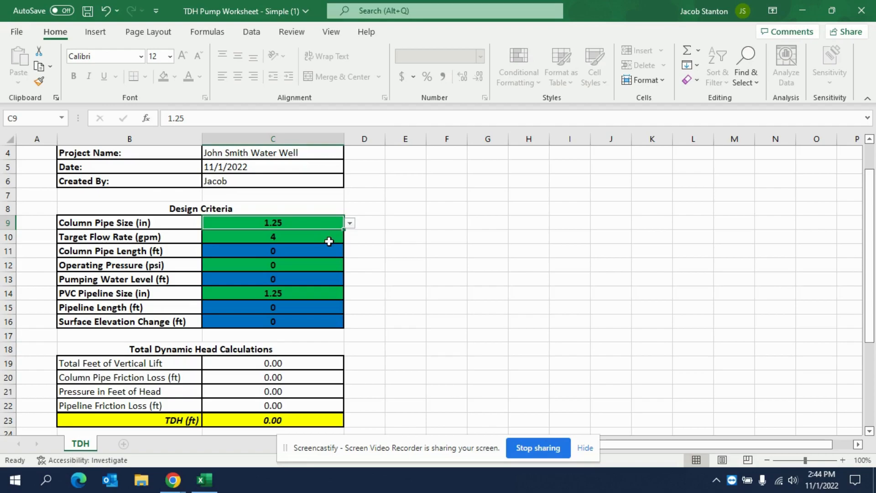
mouse_move(353, 232)
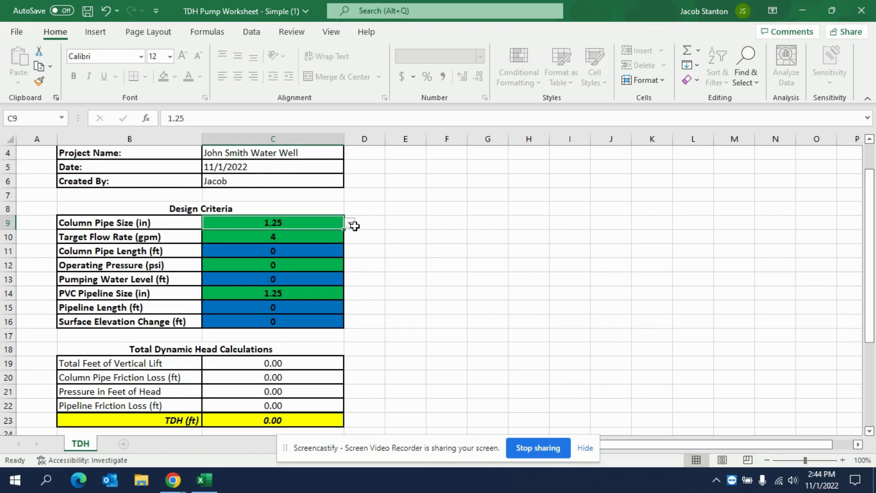
left_click(350, 223)
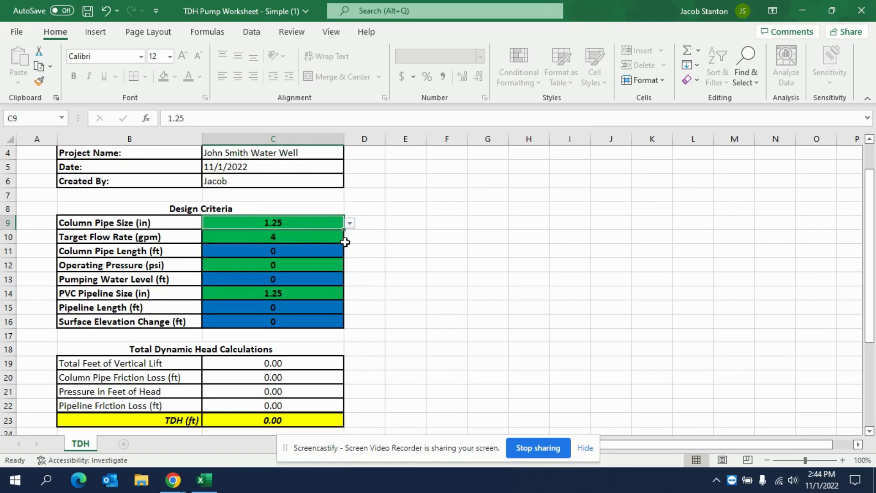
left_click(273, 236)
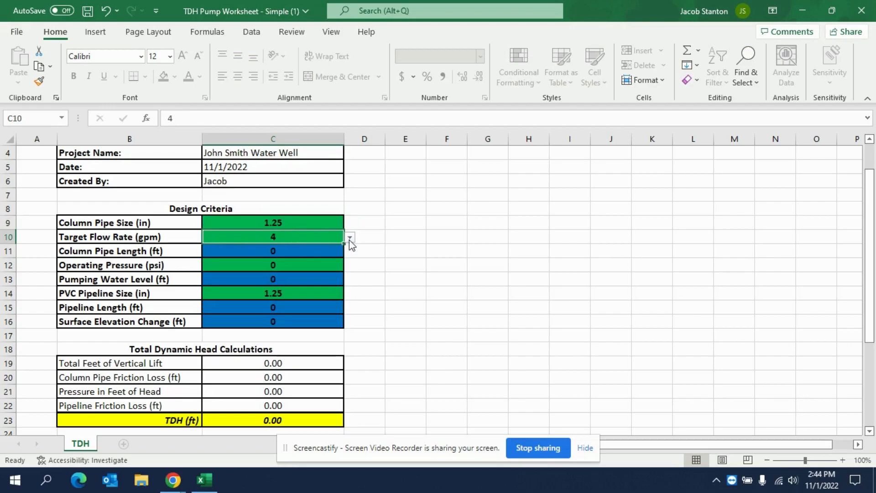
Enter a Column Pipe Length of 357 ft in C11.
left_click(350, 236)
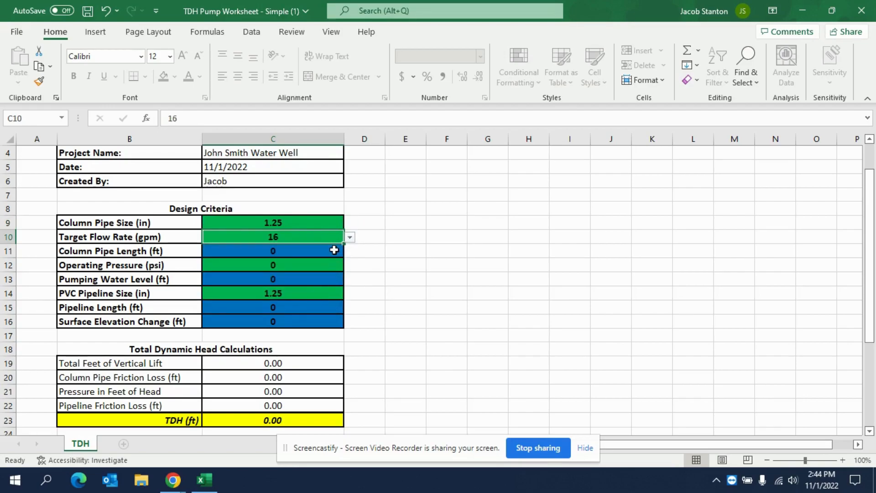
left_click(272, 250)
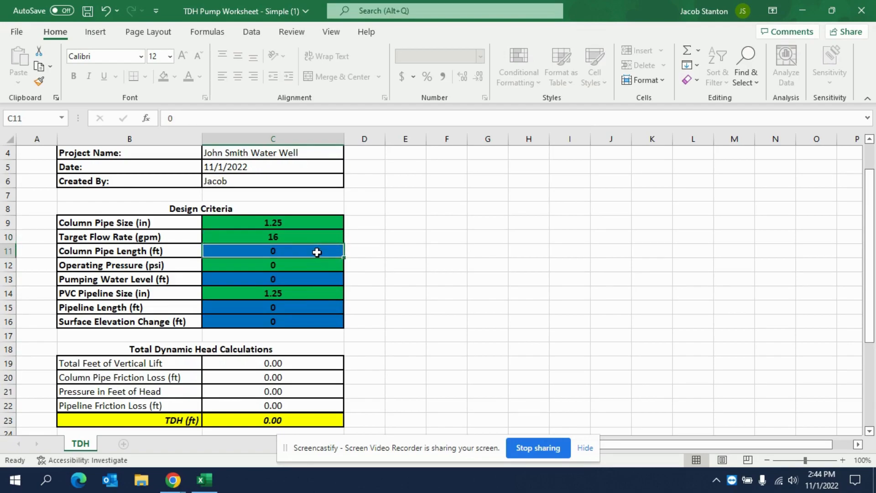
type("357")
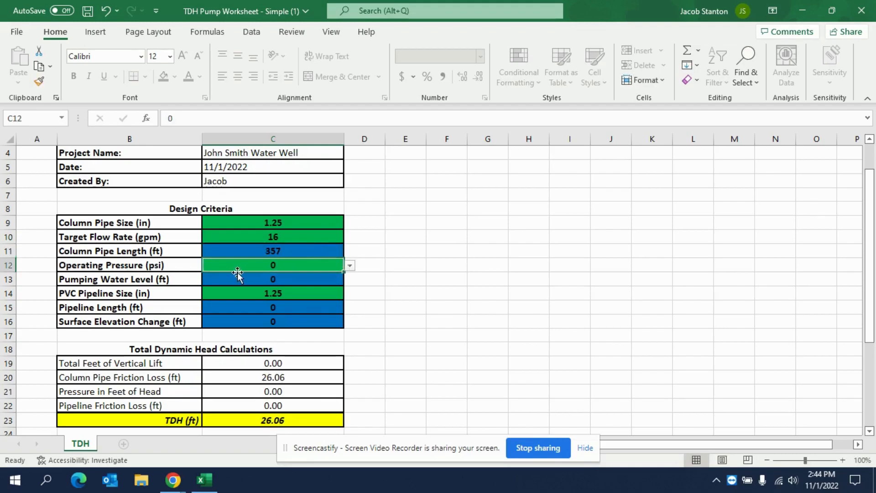
mouse_move(289, 273)
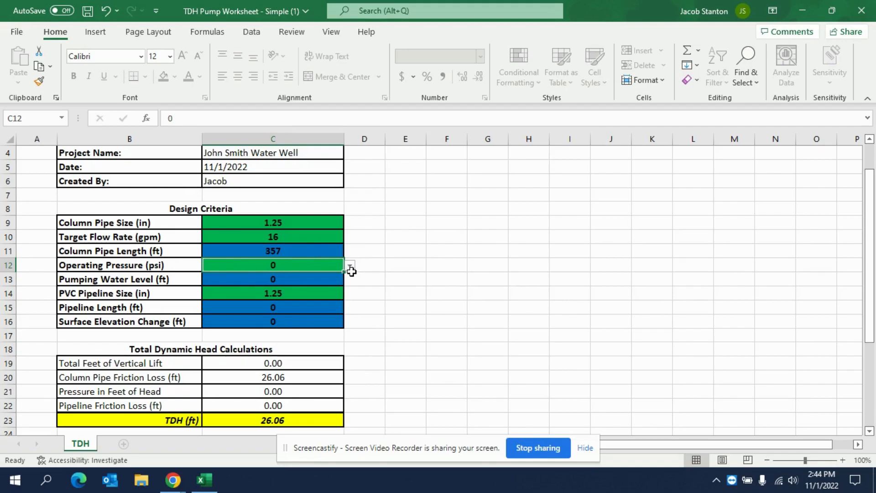
Choose 60 psi as the Operating Pressure from the C12 list.
left_click(350, 265)
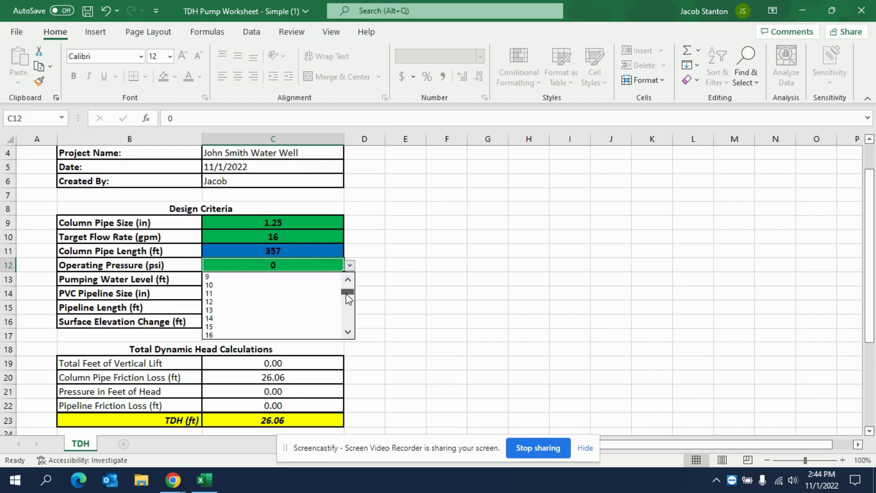
left_click_drag(347, 293, 347, 311)
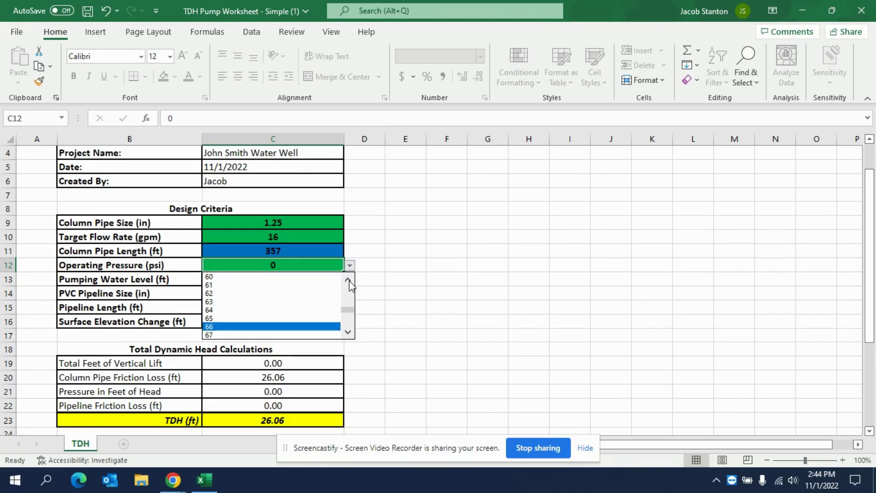
left_click(208, 276)
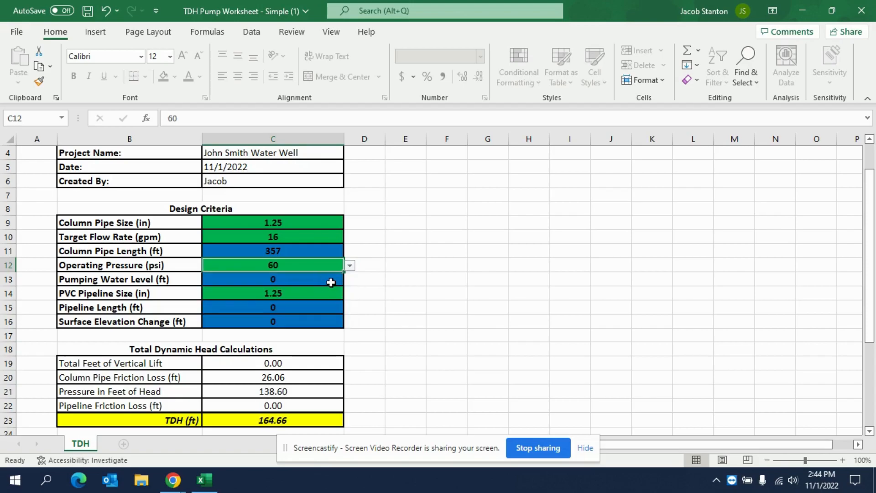
left_click(273, 279)
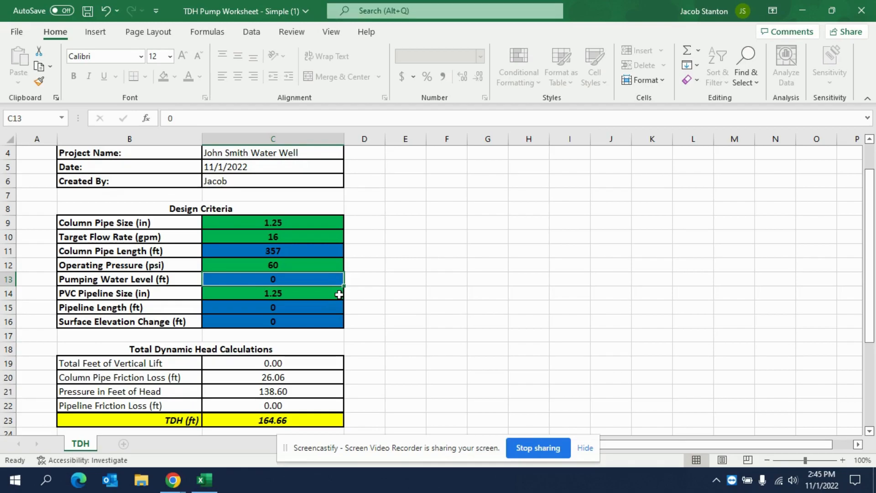
Enter a Pumping Water Level of 300 ft in C13.
type("300")
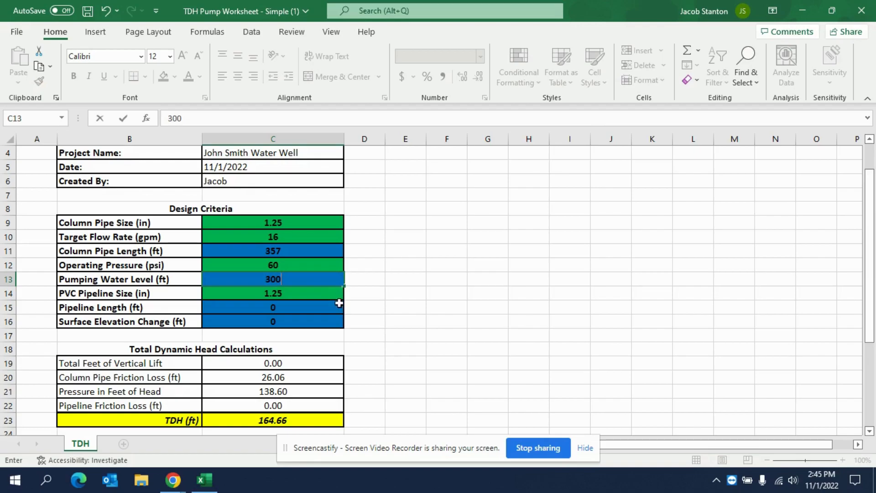
left_click(273, 293)
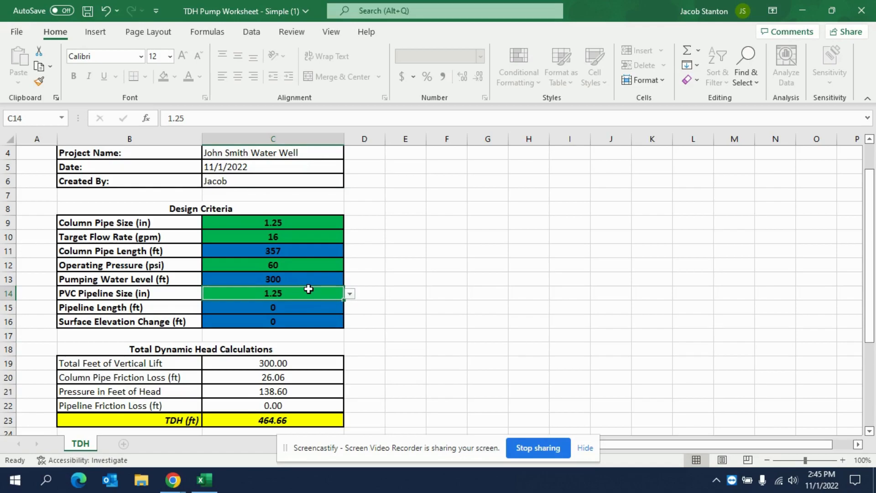
mouse_move(356, 303)
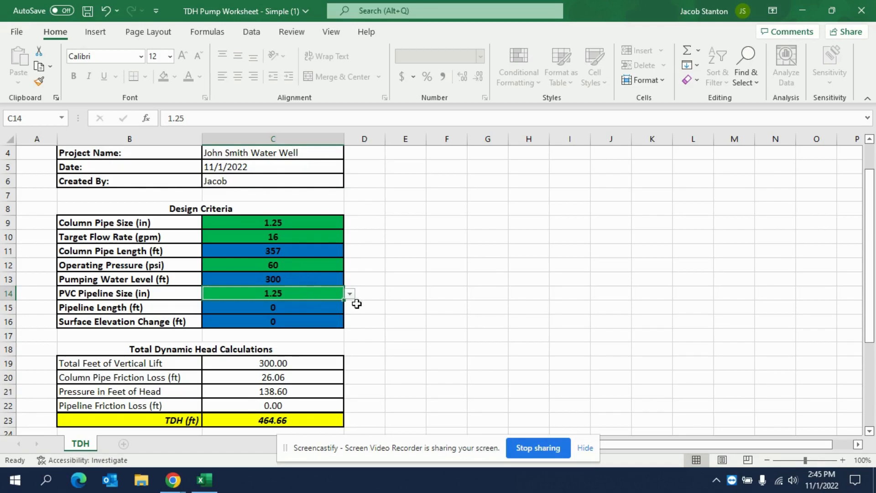
left_click(348, 293)
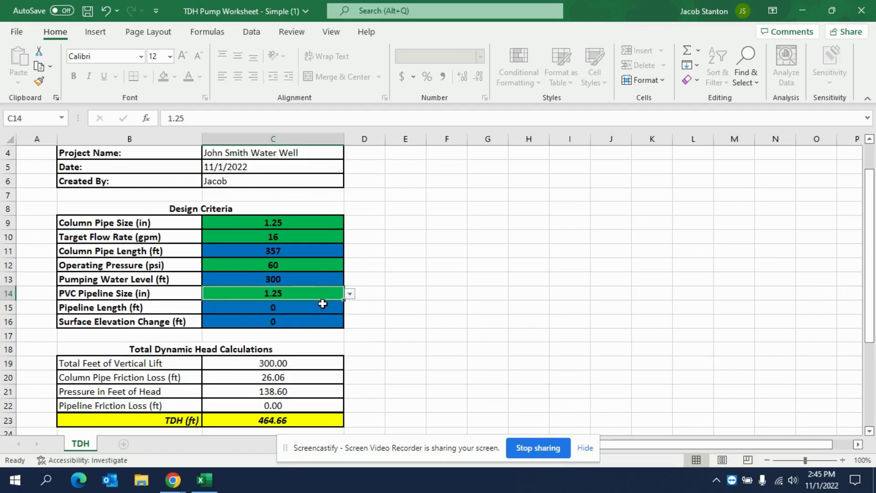
Enter a Pipeline Length of 100 ft in C15.
left_click(273, 306)
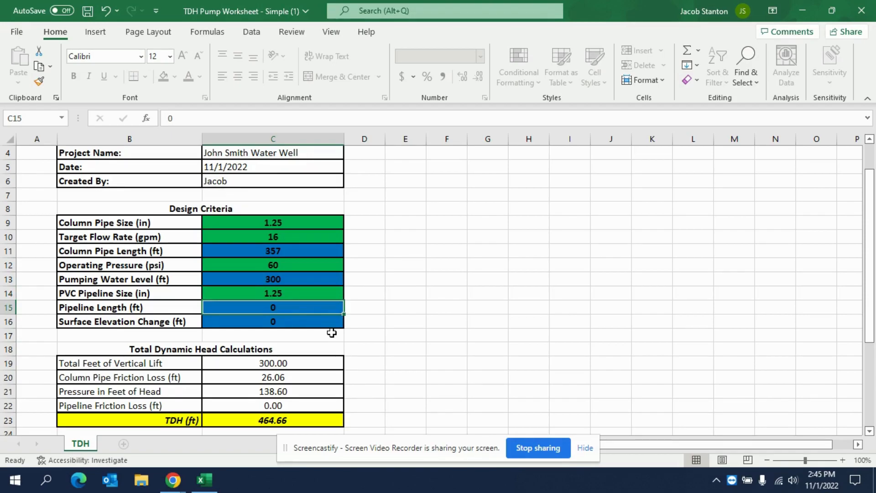
type("100")
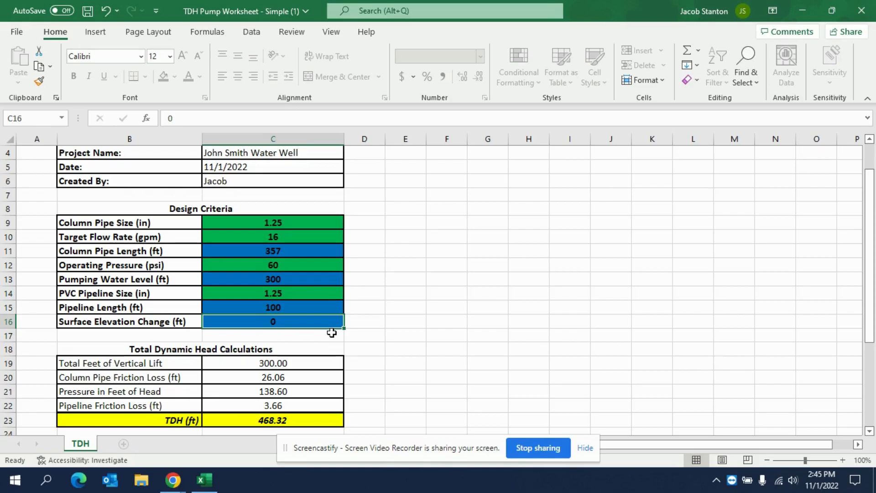
Enter a Surface Elevation Change of 10 ft, giving 478.32 ft TDH.
type("10")
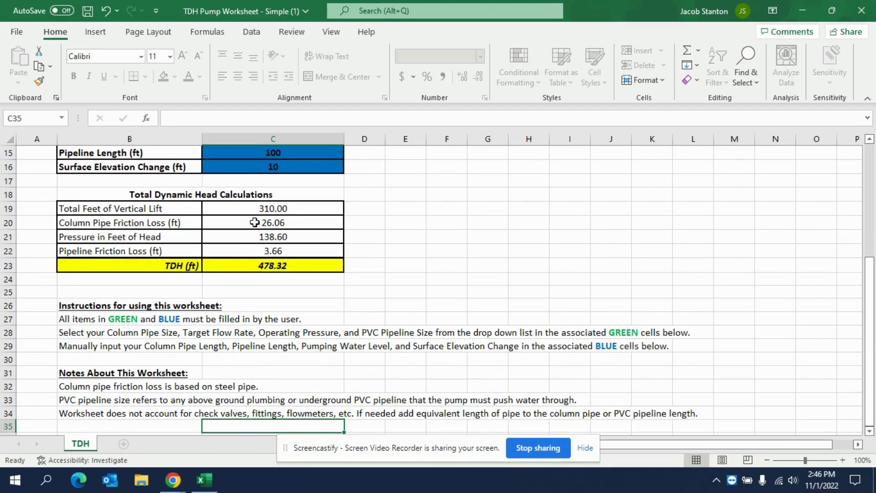
mouse_move(304, 242)
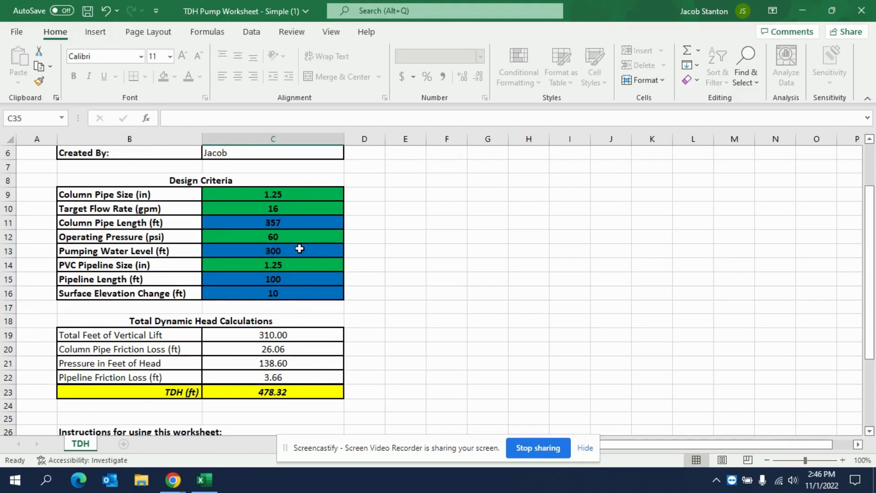
mouse_move(305, 294)
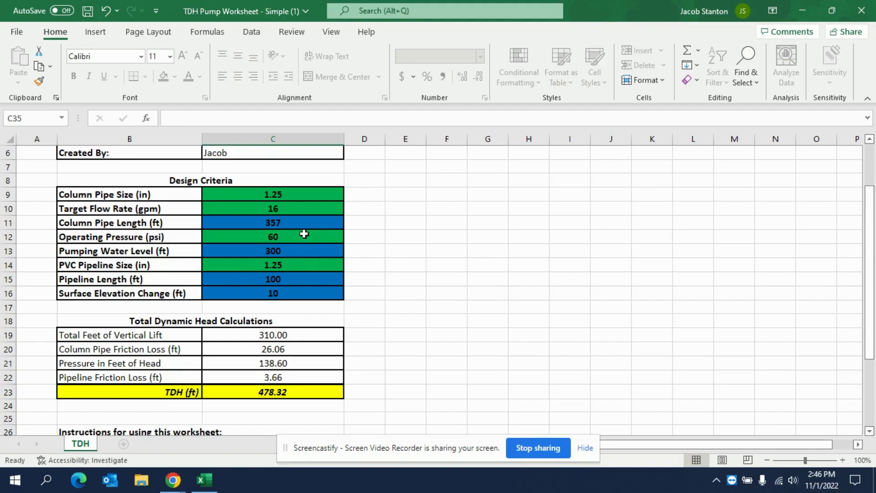
mouse_move(305, 237)
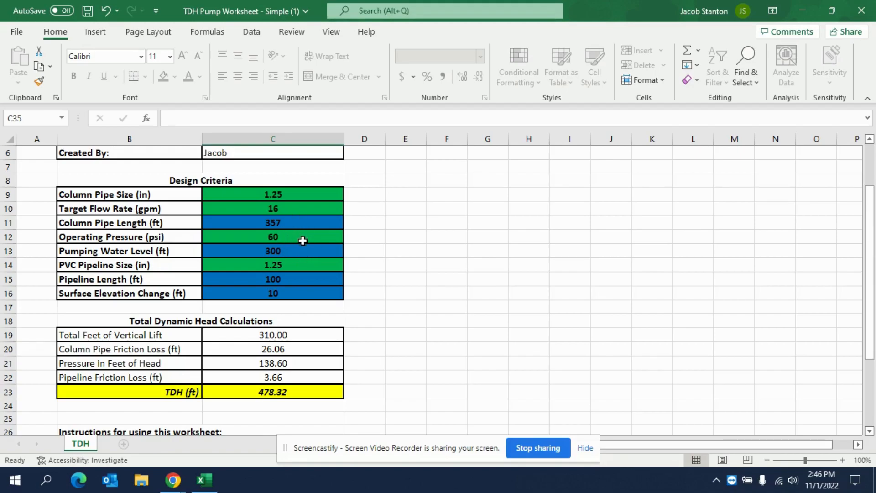
mouse_move(290, 376)
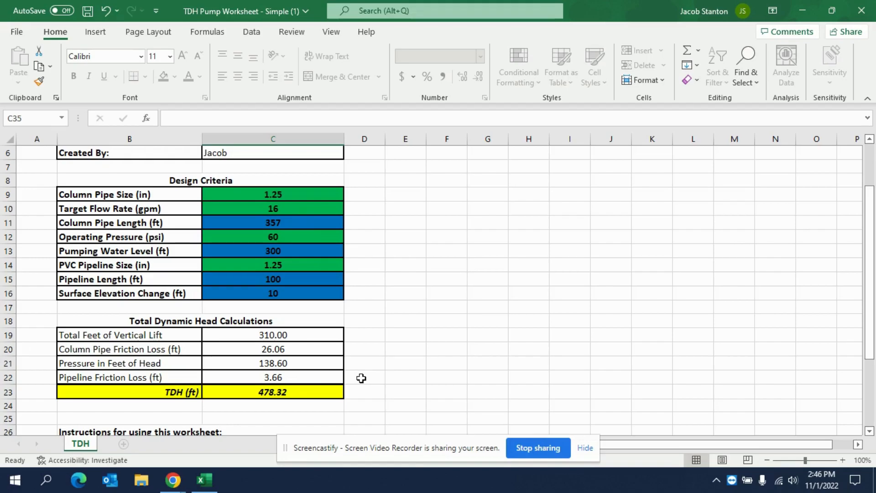
mouse_move(302, 310)
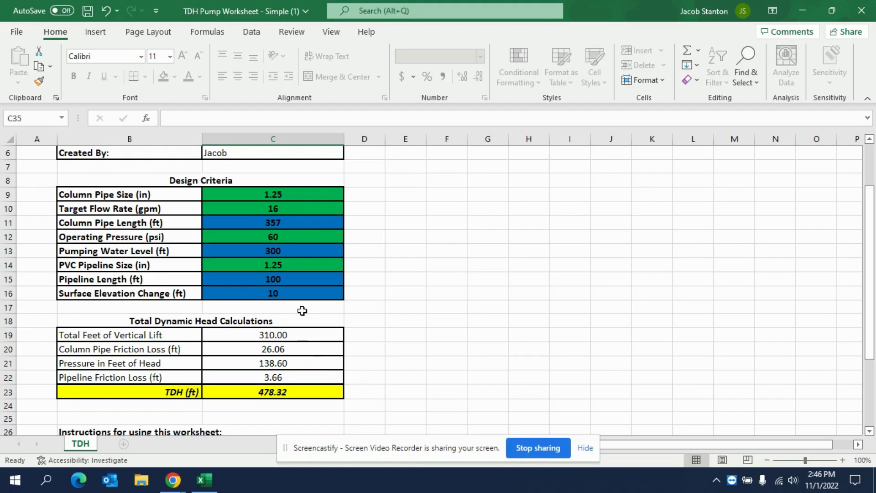
mouse_move(312, 279)
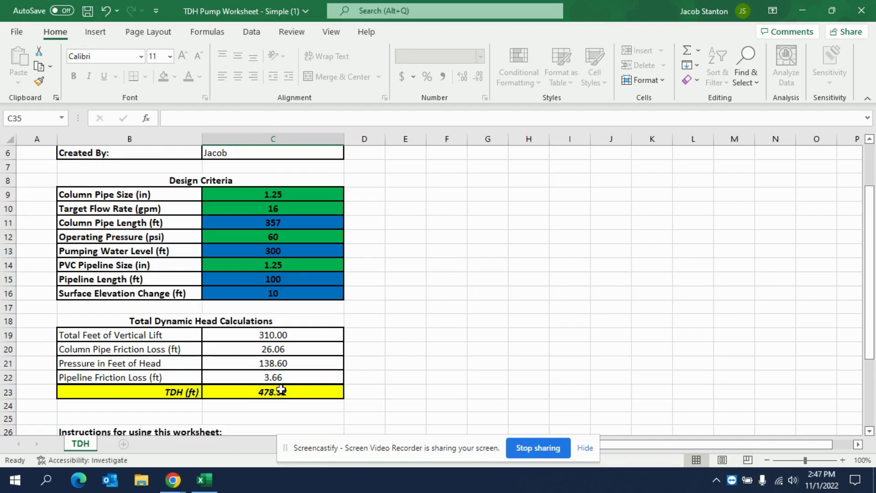
left_click(273, 208)
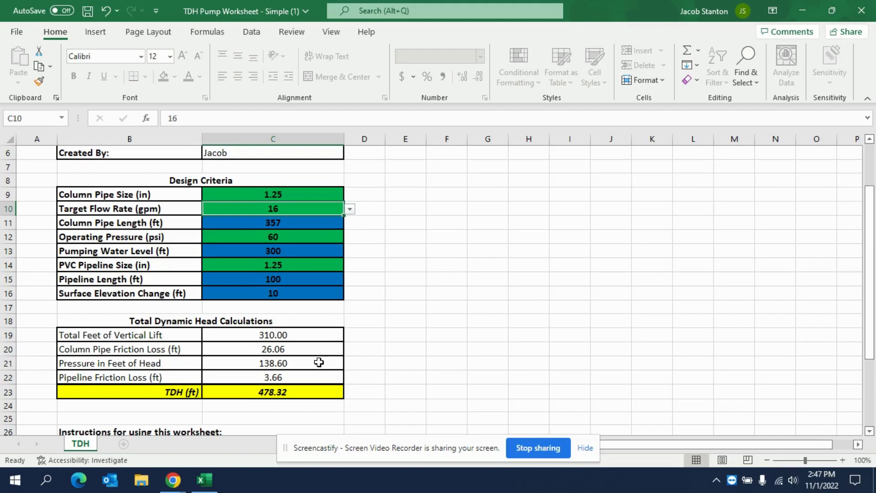
scroll("down", 3)
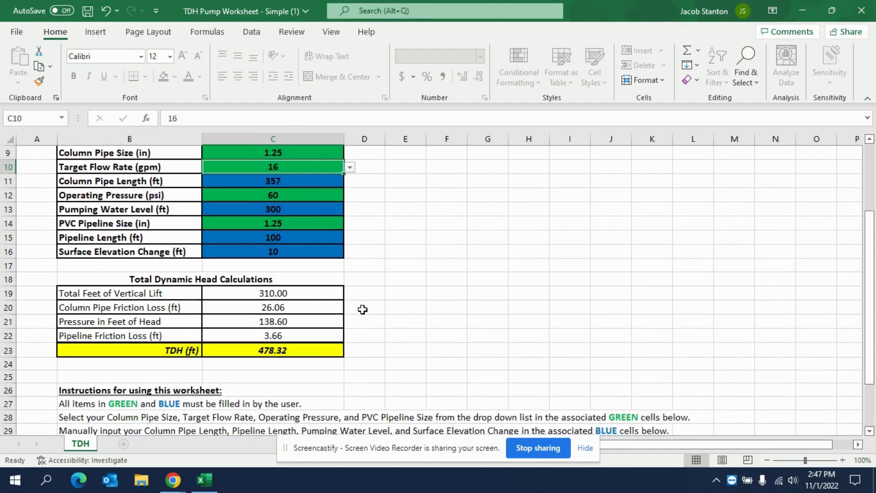
scroll("down", 3)
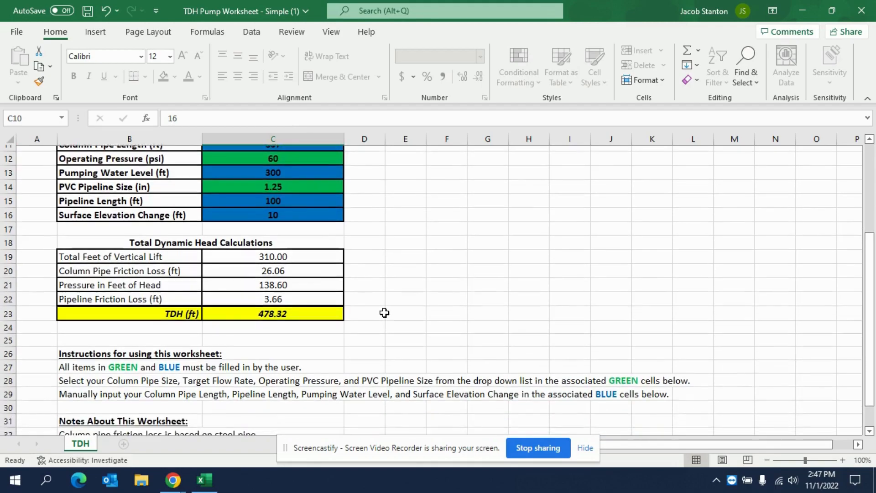
scroll("down", 3)
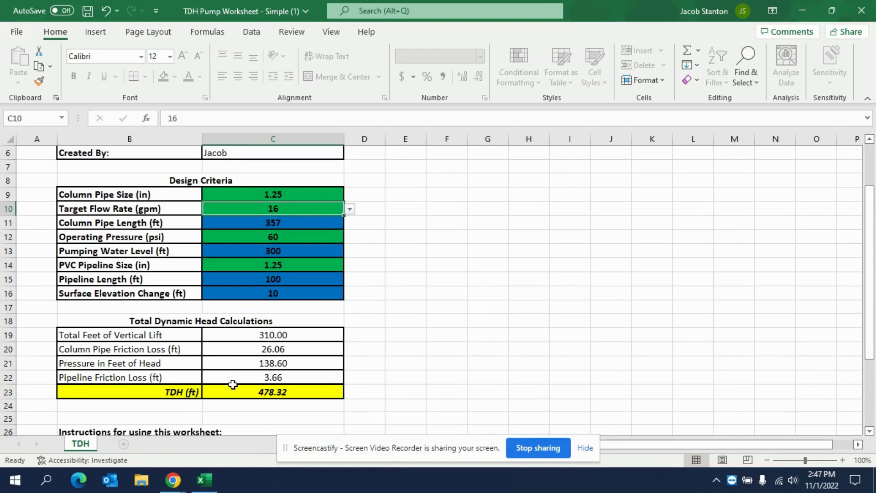
mouse_move(313, 194)
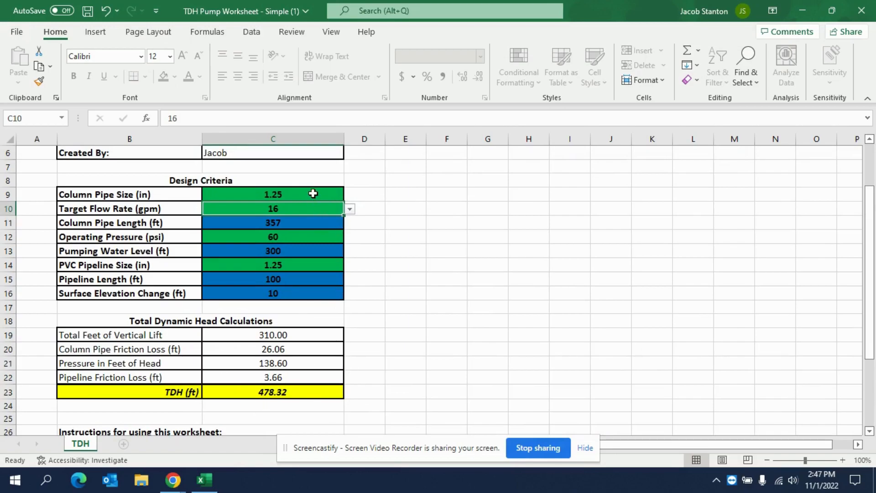
Choose 2.5 inches as the Column Pipe Size in C9, lowering TDH to 452.26 ft.
left_click(350, 194)
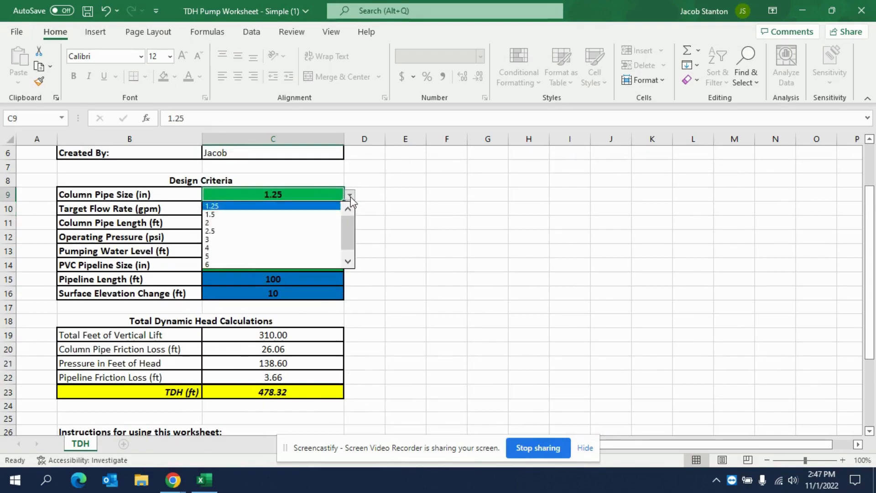
left_click(273, 222)
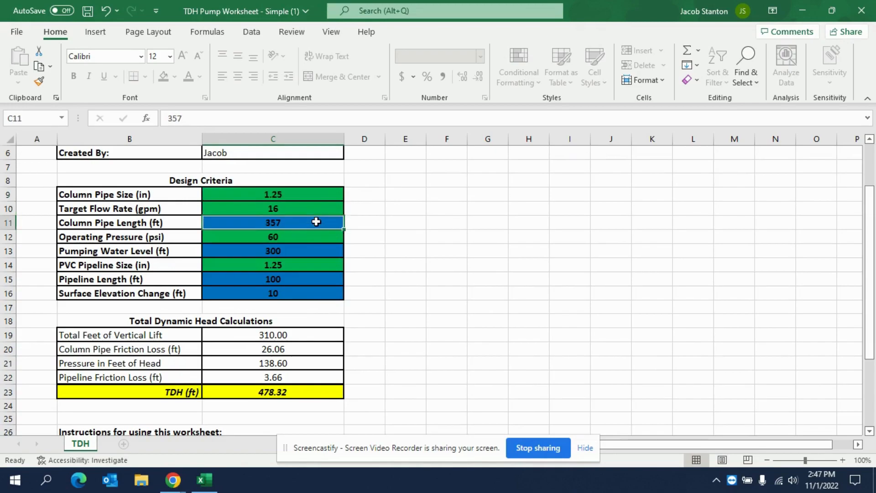
left_click(273, 194)
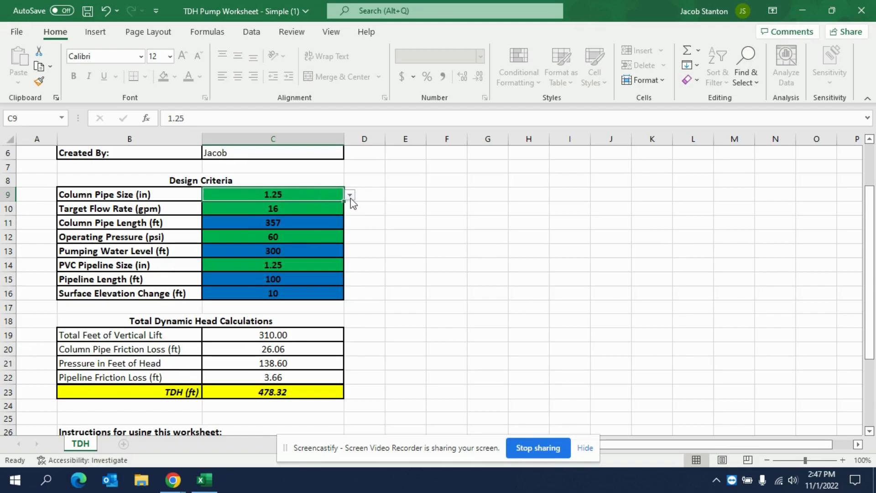
left_click(350, 195)
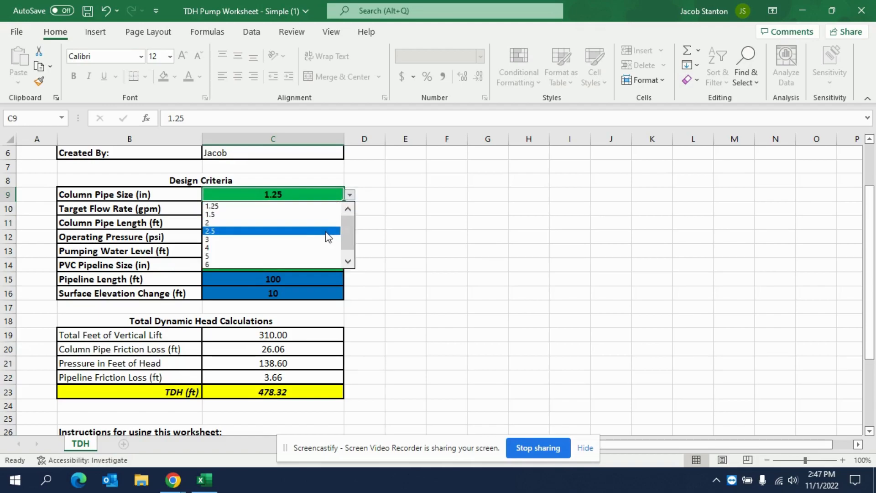
left_click(210, 230)
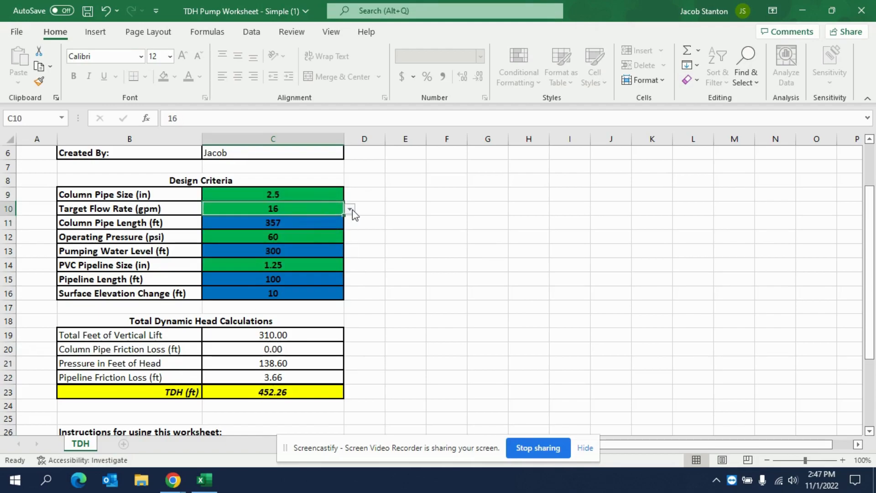
Browse the target flow rate and column pipe size lists without changing them.
left_click(349, 208)
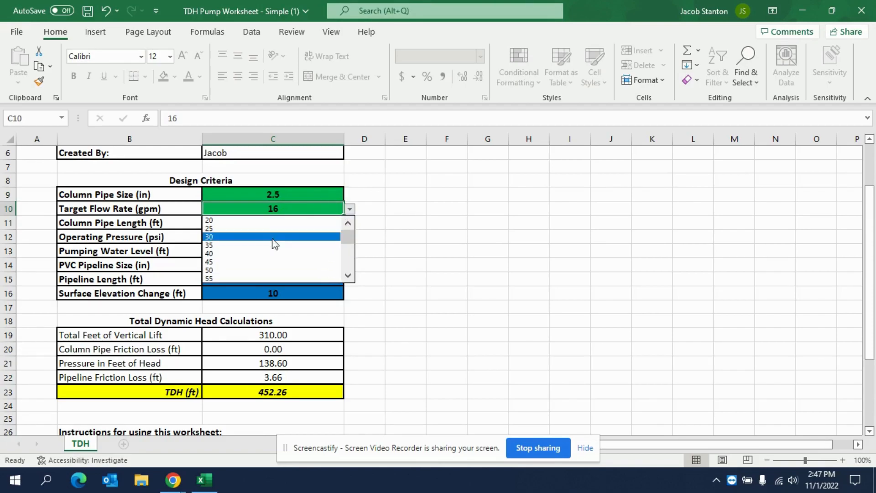
mouse_move(277, 240)
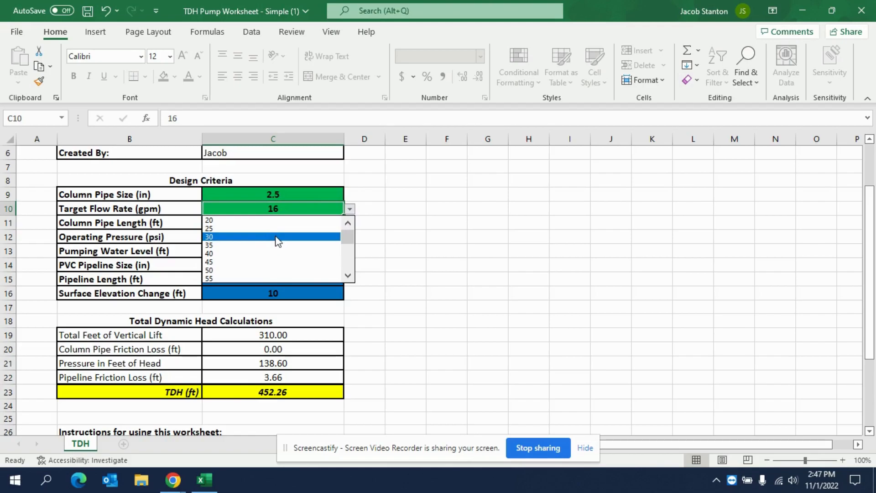
mouse_move(274, 244)
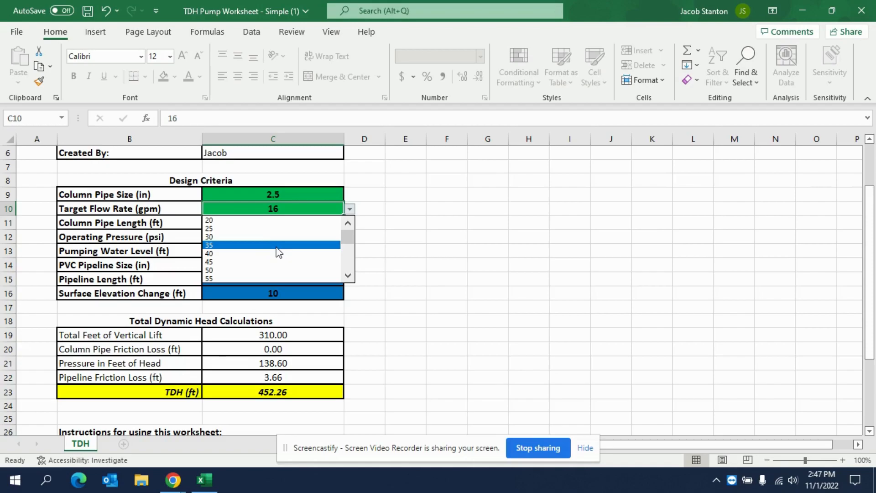
mouse_move(273, 253)
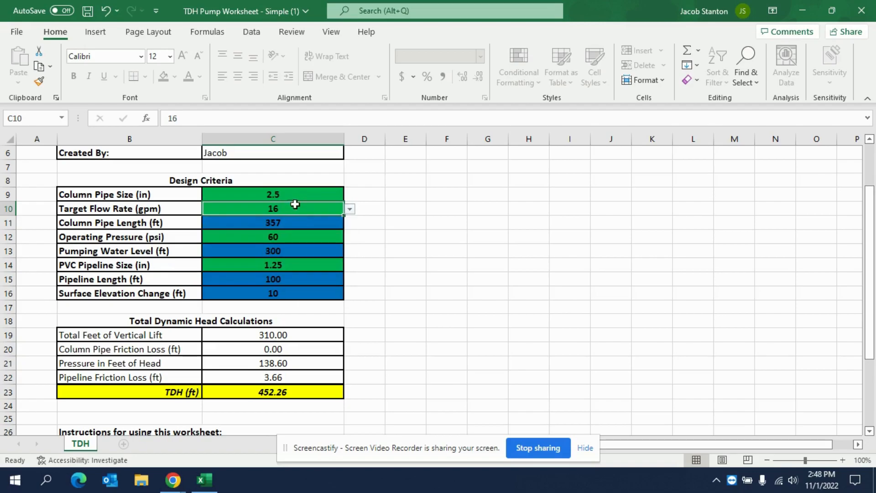
left_click(348, 195)
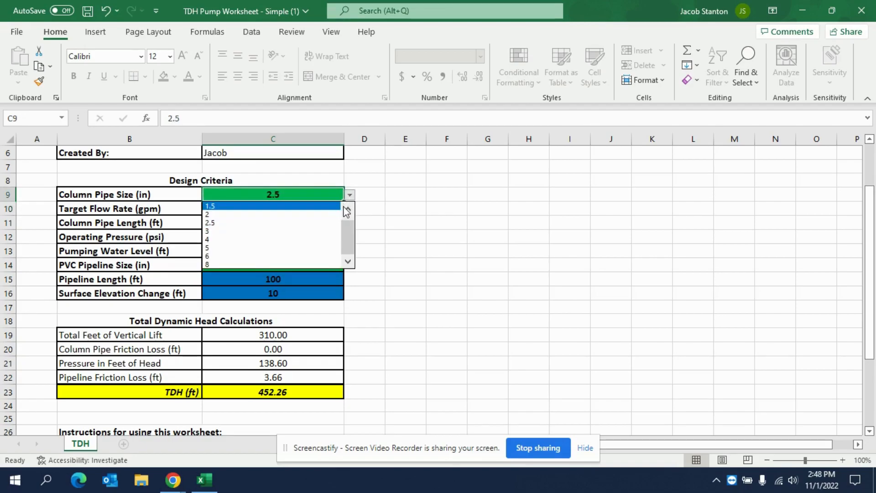
Set the Column Pipe Size back to 1.25 inches, restoring 478.32 ft TDH.
left_click(210, 205)
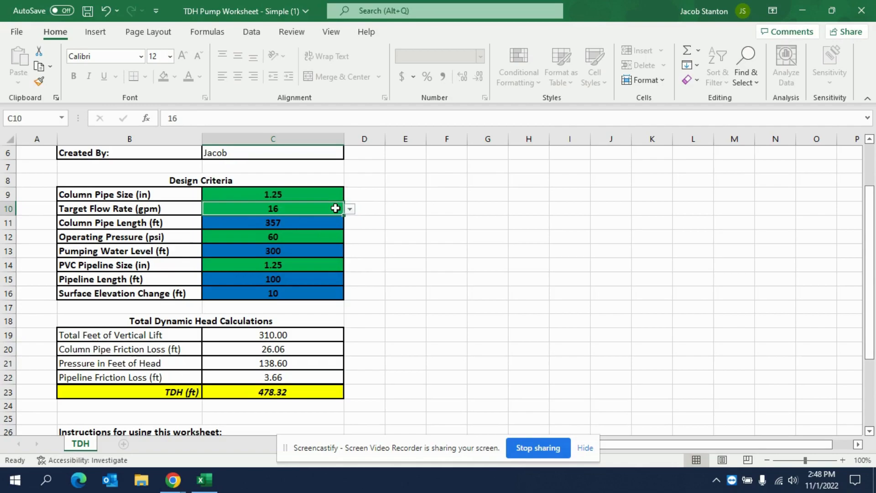
mouse_move(355, 412)
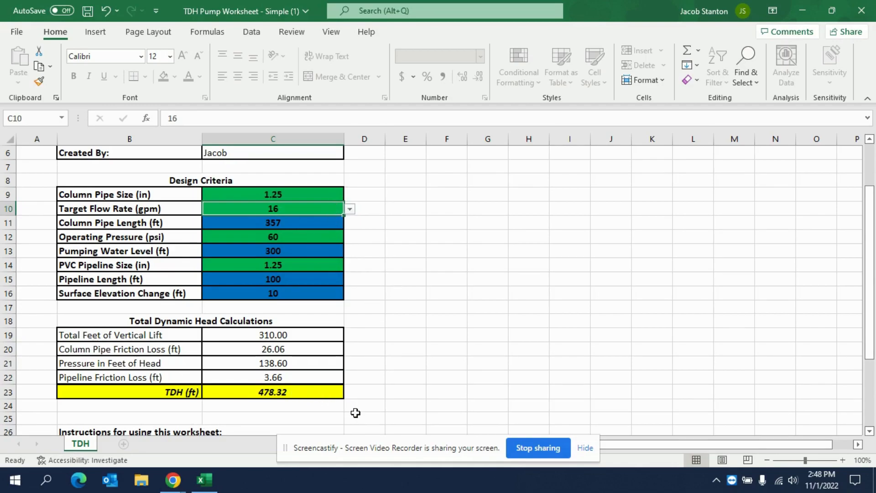
mouse_move(442, 309)
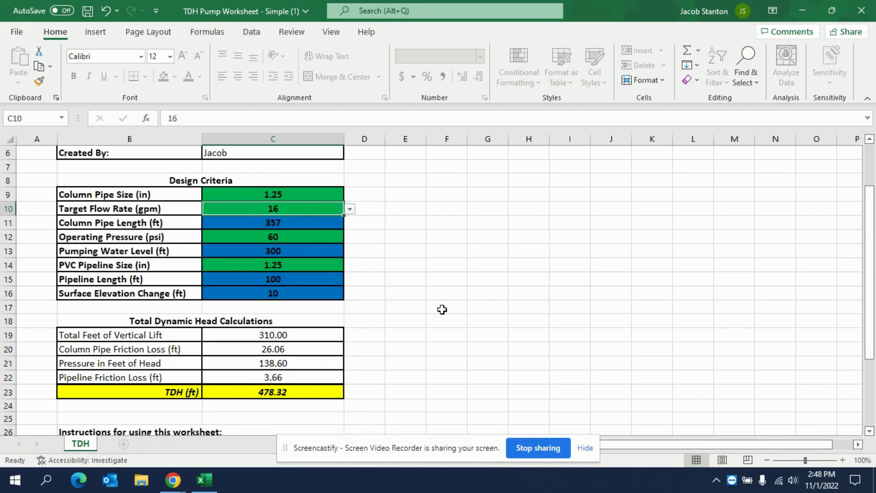
scroll("down", 3)
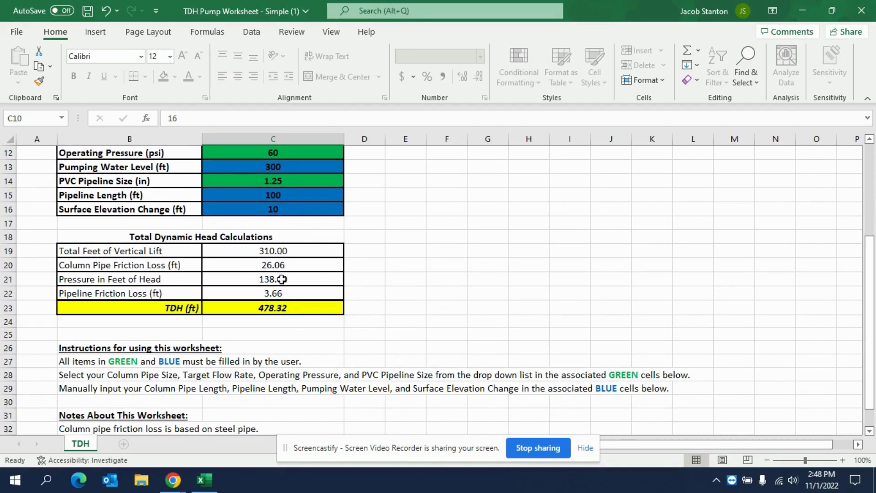
scroll("down", 3)
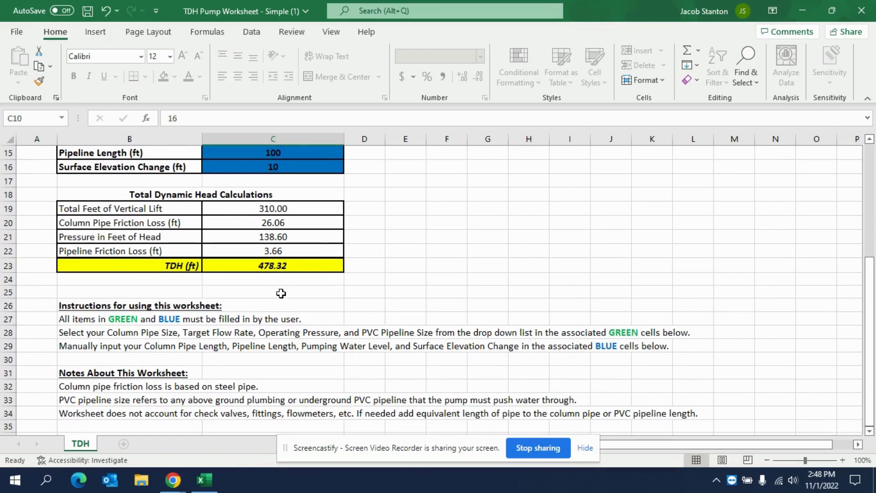
mouse_move(383, 322)
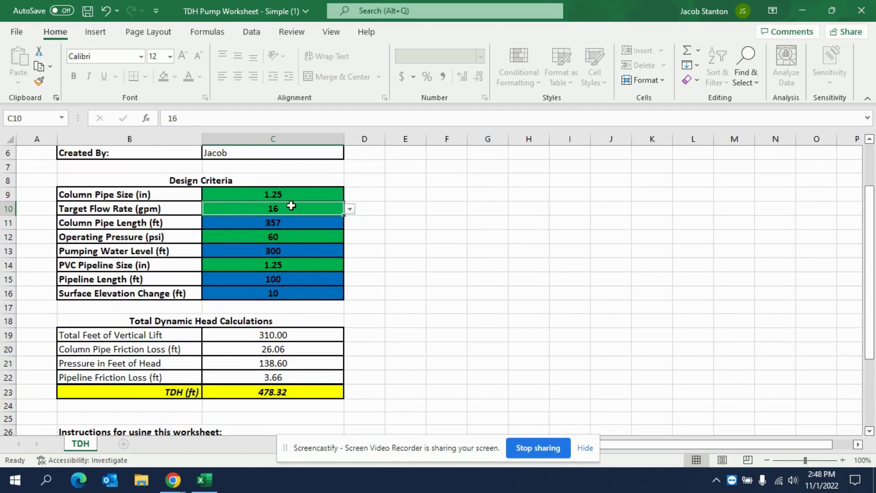
mouse_move(275, 242)
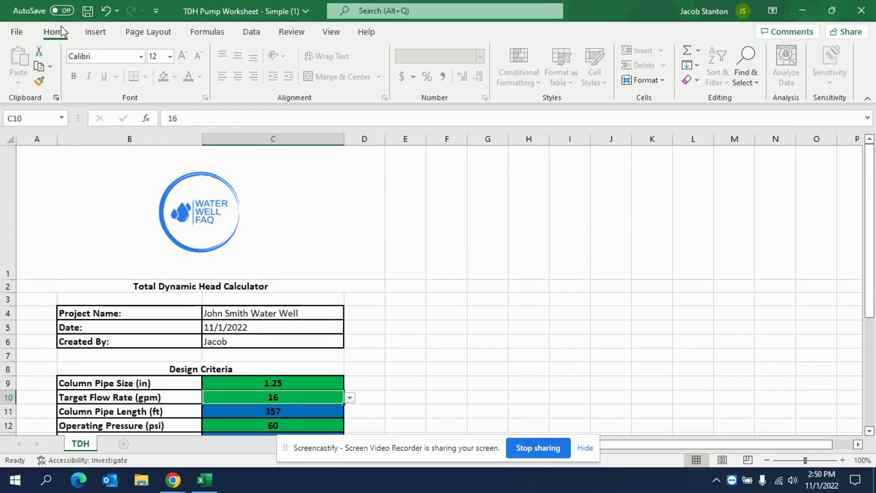
Bring up Excel's Backstage file page for the workbook.
left_click(17, 31)
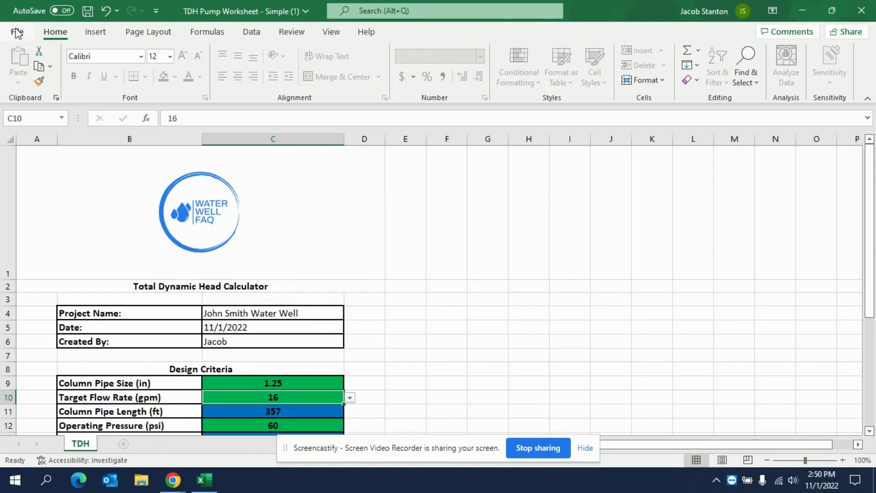
left_click(16, 32)
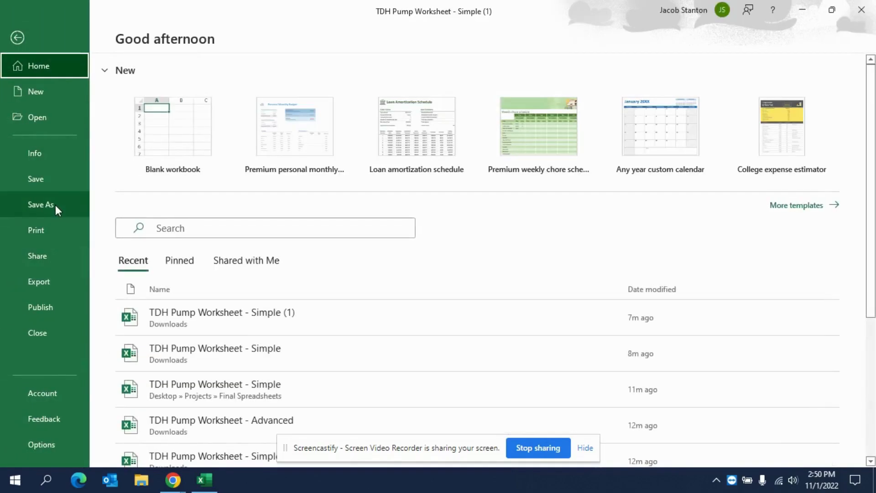
In Save As, choose PDF (*.pdf) as the file type to confirm PDF export is available.
left_click(41, 204)
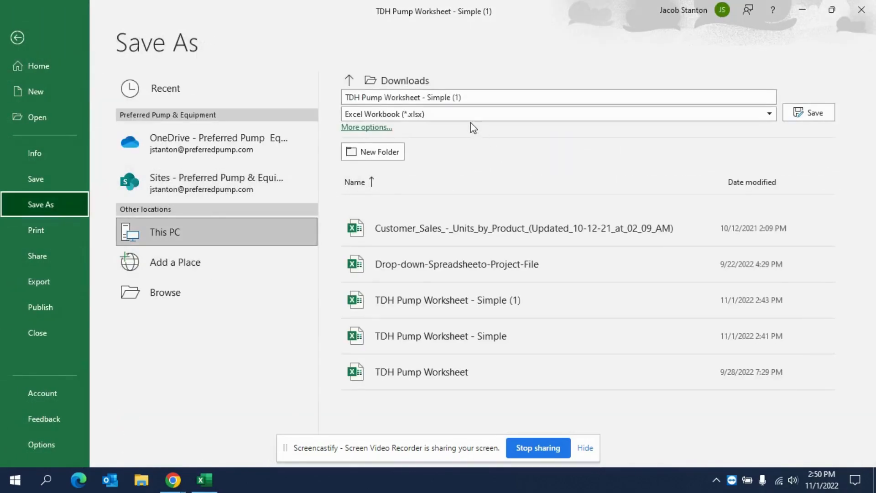
left_click(557, 114)
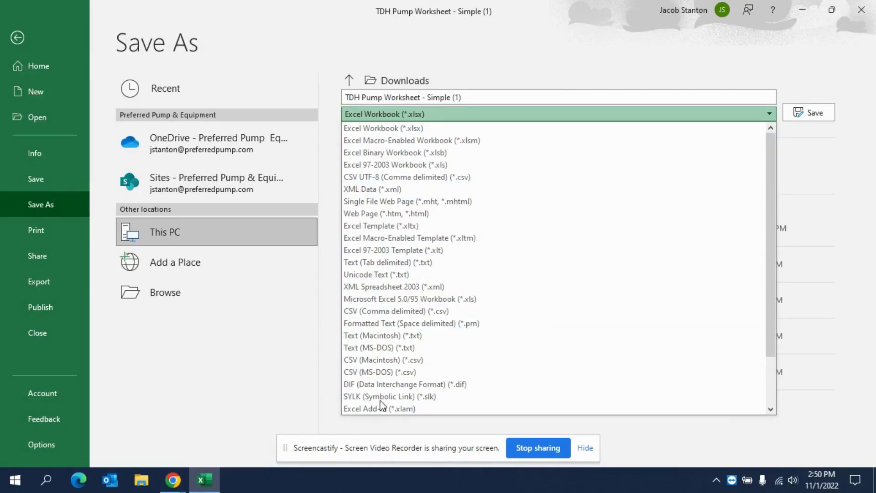
mouse_move(379, 347)
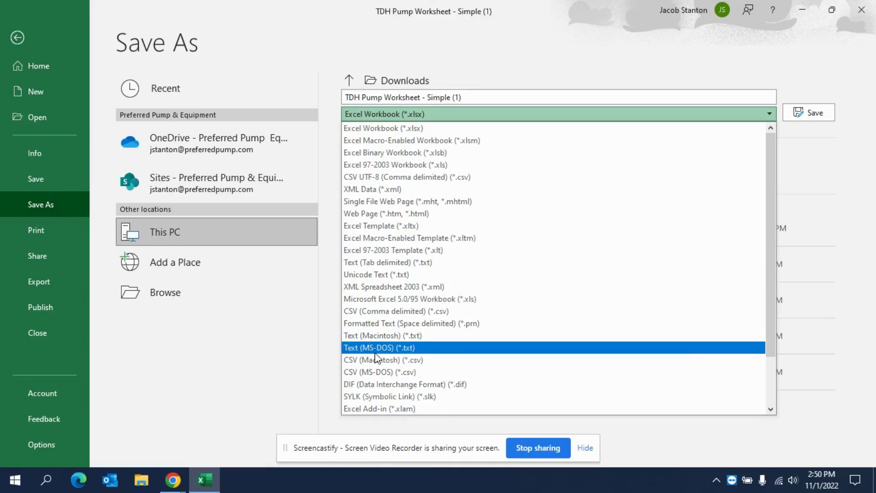
scroll("down", 3)
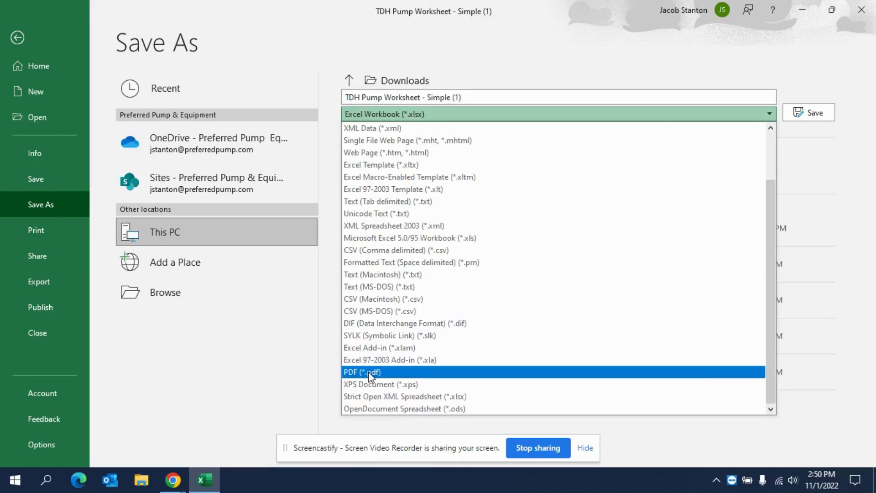
left_click(362, 372)
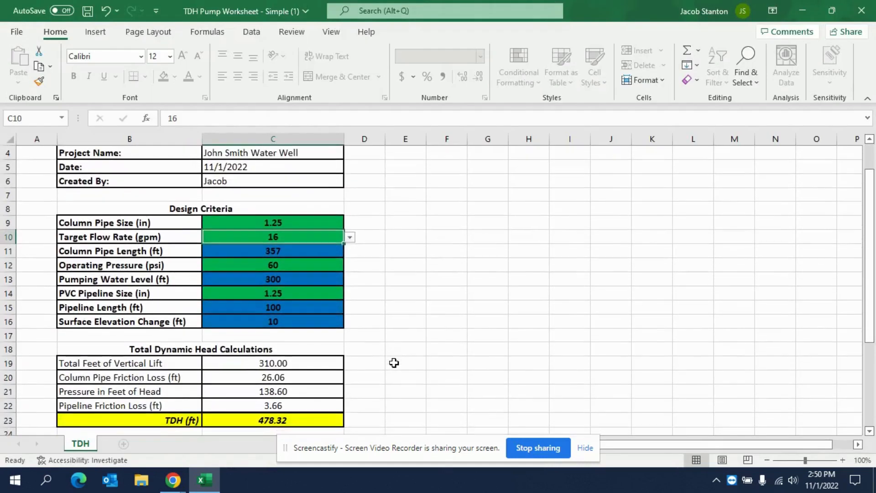
scroll("down", 3)
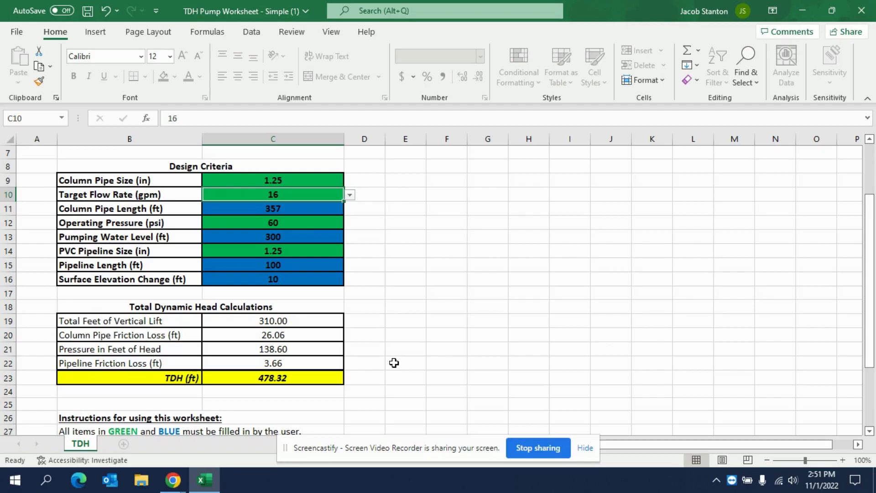
mouse_move(401, 326)
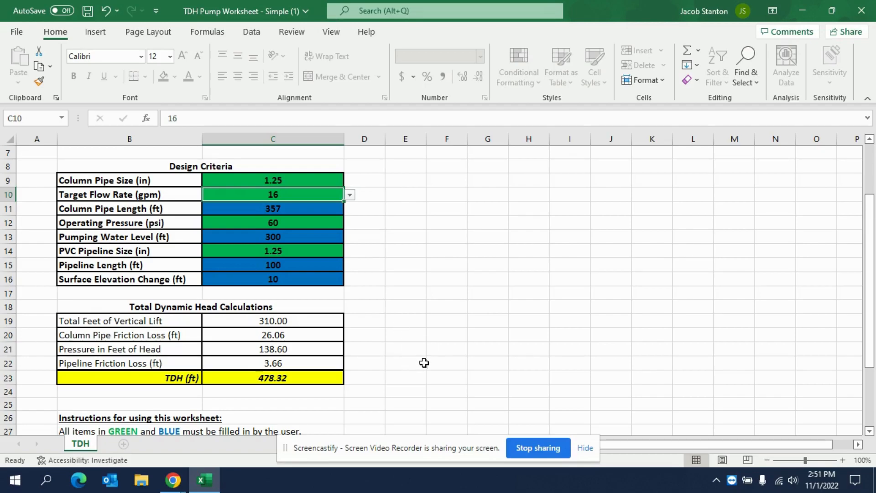
mouse_move(536, 447)
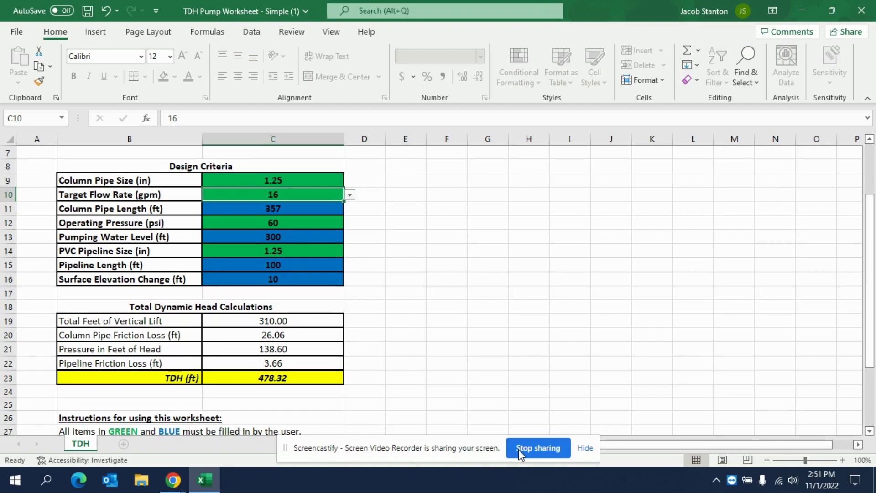